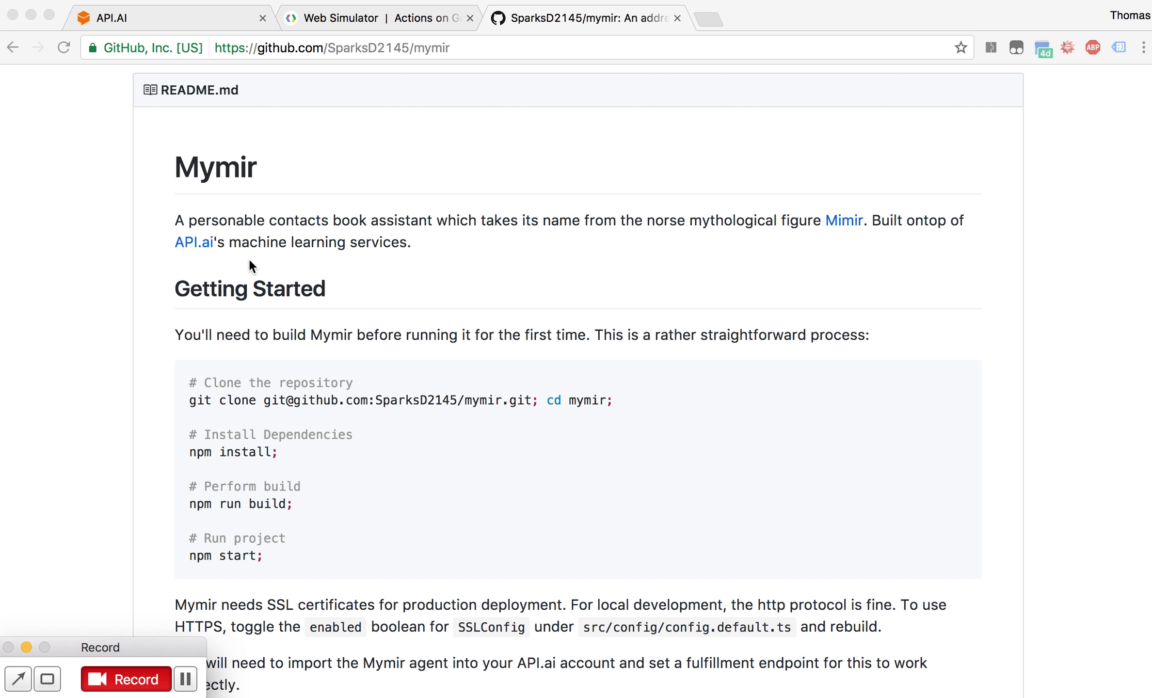
pyautogui.moveTo(419, 59)
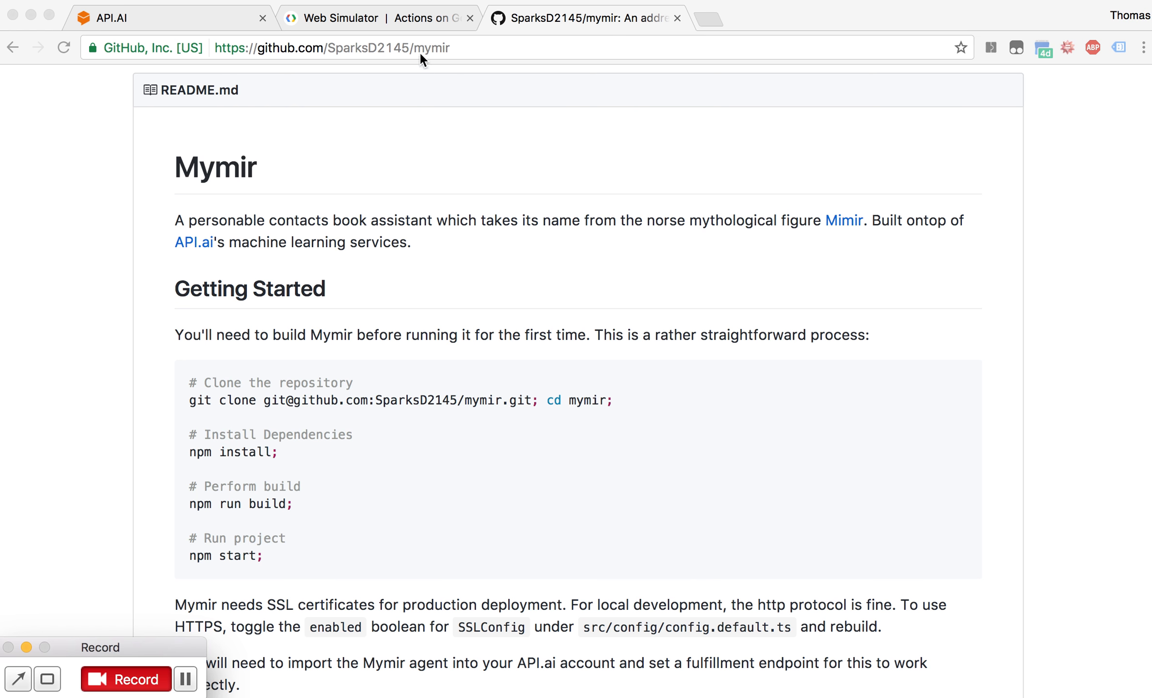
# - Switch from the Mymir README to the 'Web Simulator | Actions on Google' tab
pyautogui.click(376, 18)
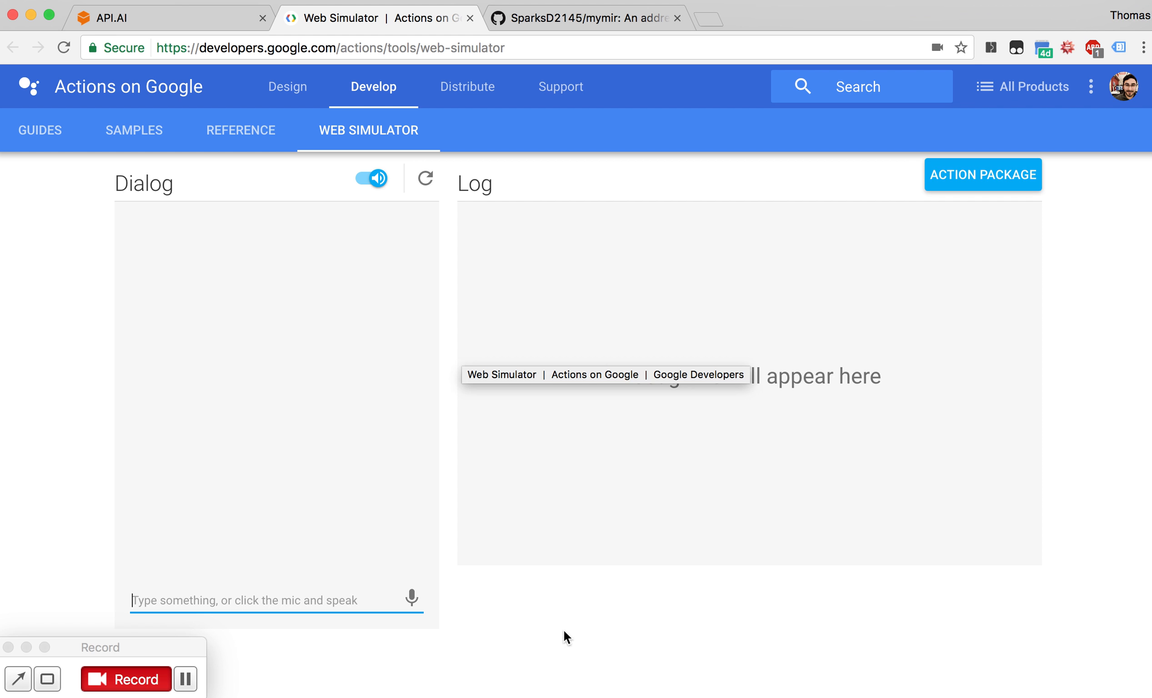
# - Say 'let me talk to the contacts testing out' and scroll to the not-available-in-simulation reply
pyautogui.click(412, 599)
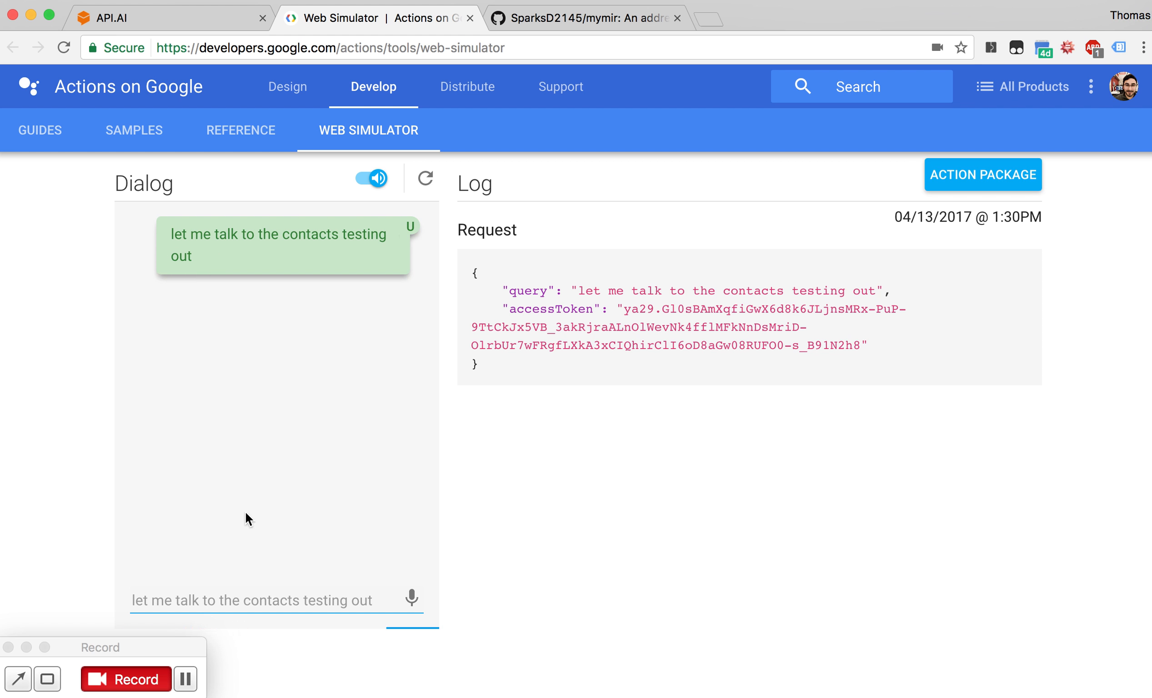
pyautogui.moveTo(279, 594)
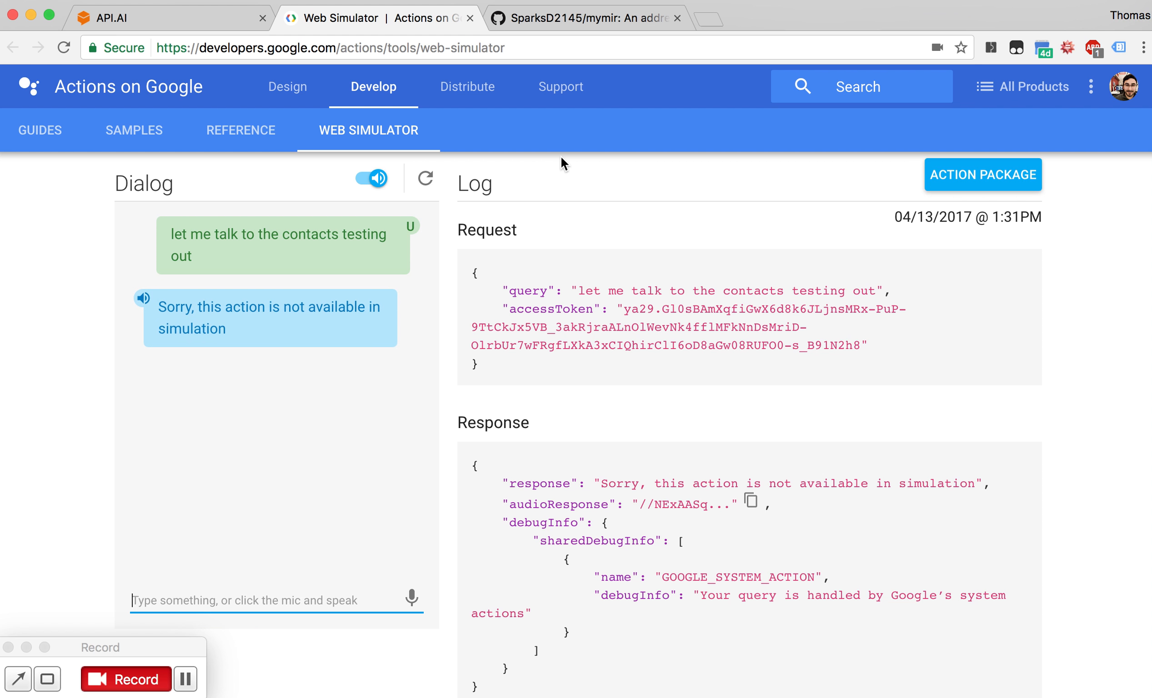
pyautogui.scroll(-3)
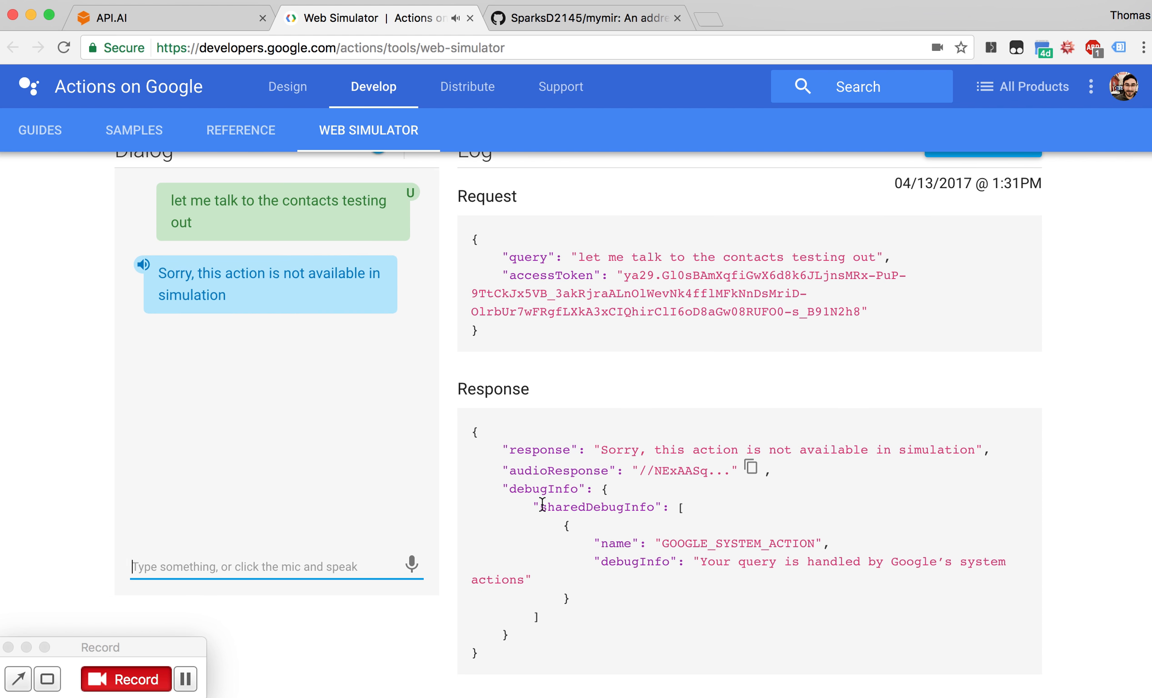
# - Say 'let me talk to the contacts testing app', then ask 'who are you' for Mymir's introduction
pyautogui.click(411, 565)
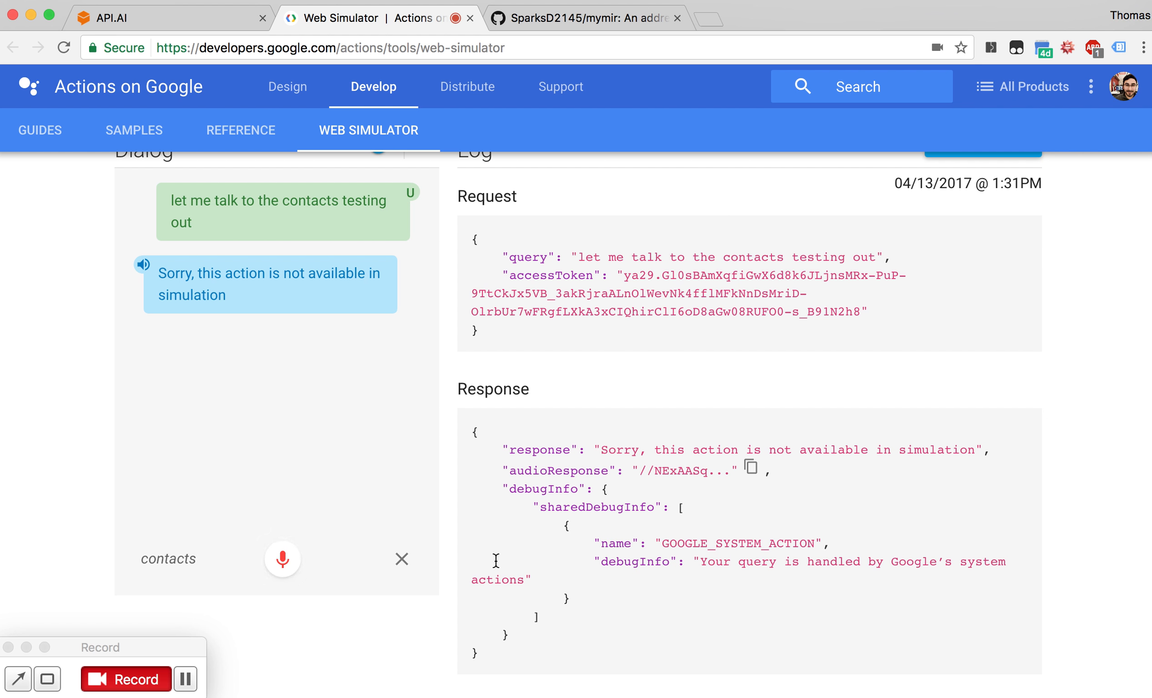
pyautogui.write('let me talk to the contacts testing app')
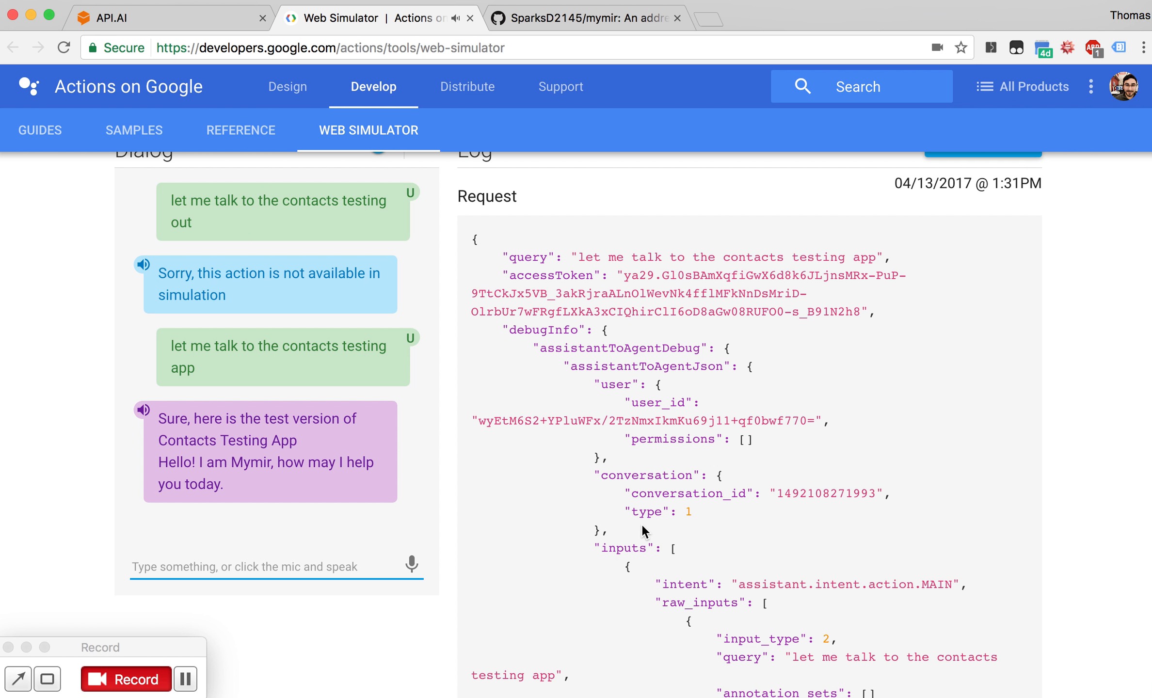
pyautogui.moveTo(441, 547)
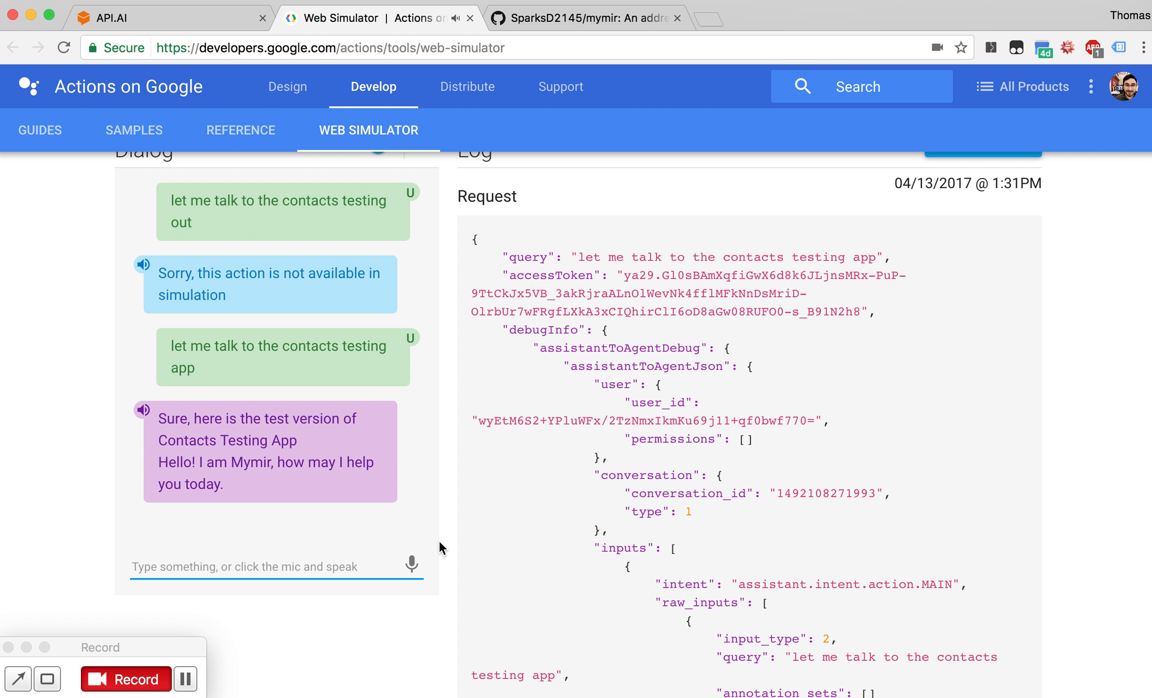
pyautogui.moveTo(412, 565)
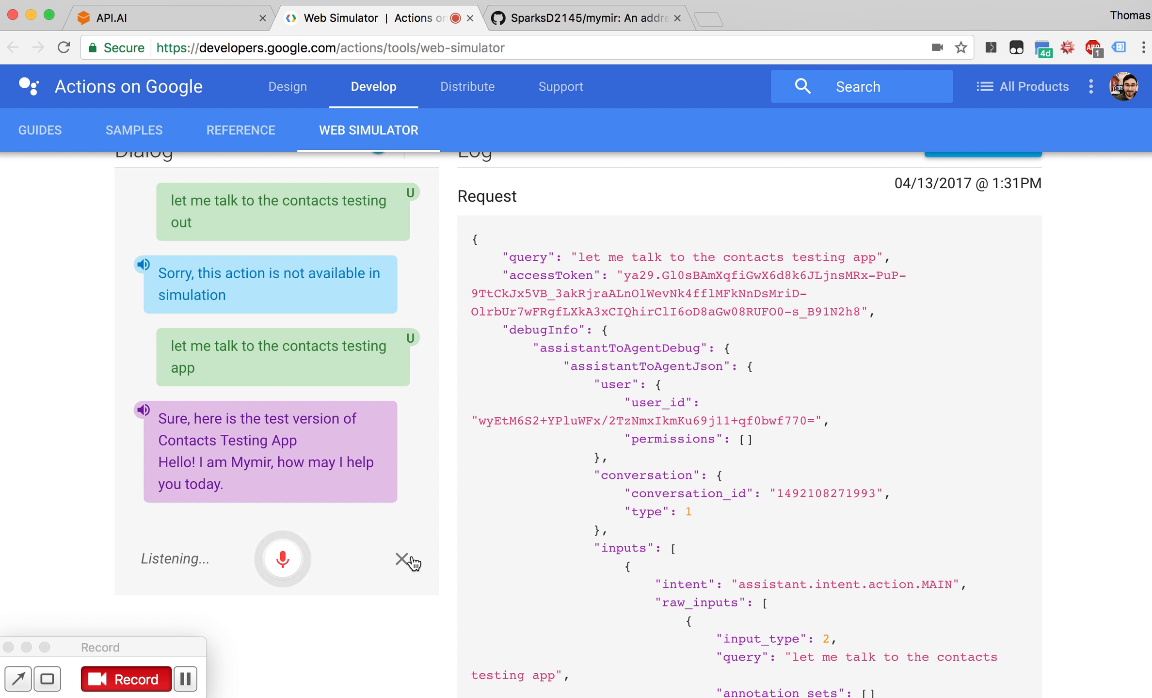
pyautogui.write('who are you')
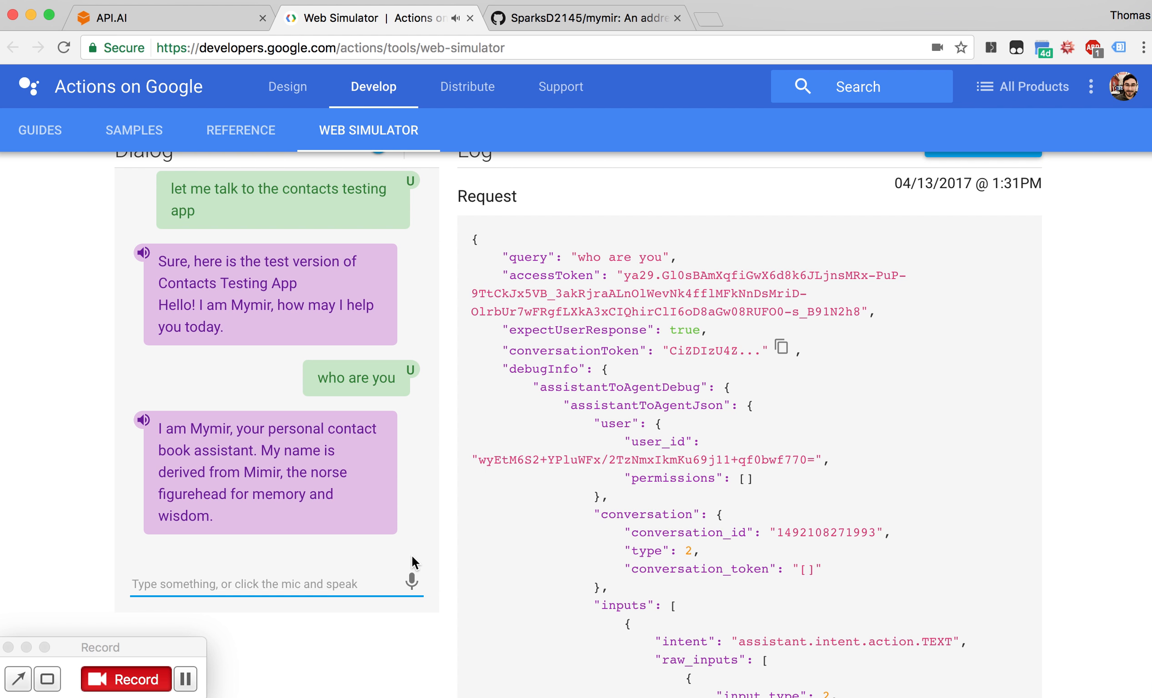
pyautogui.moveTo(446, 557)
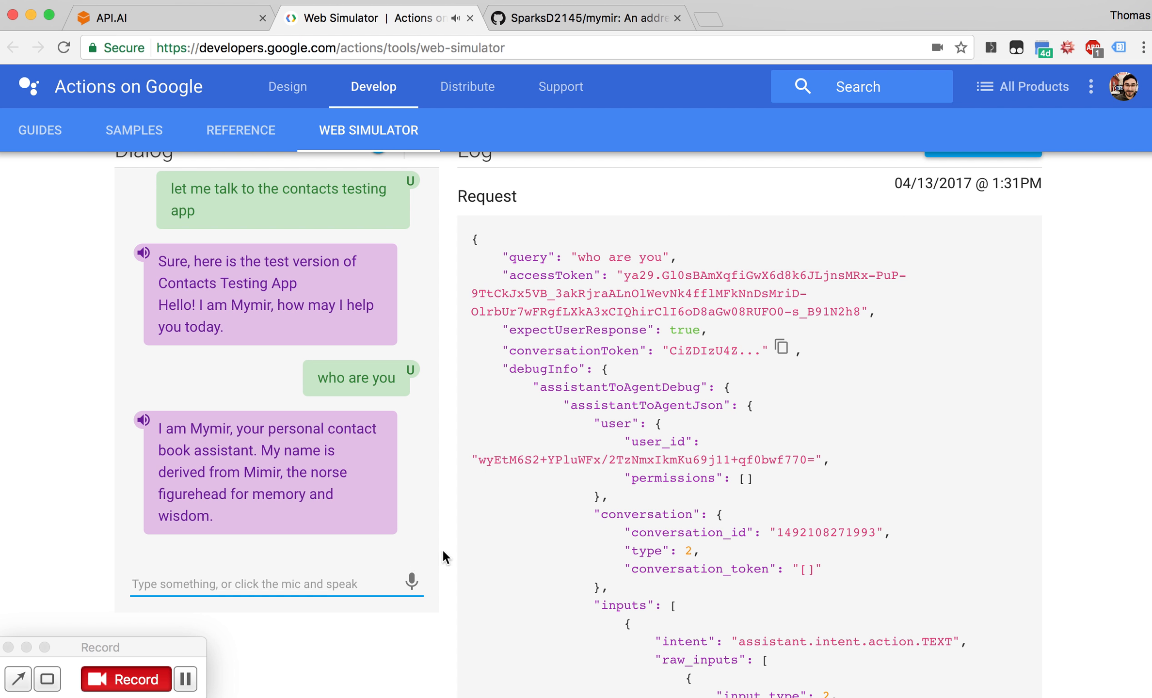
pyautogui.moveTo(464, 510)
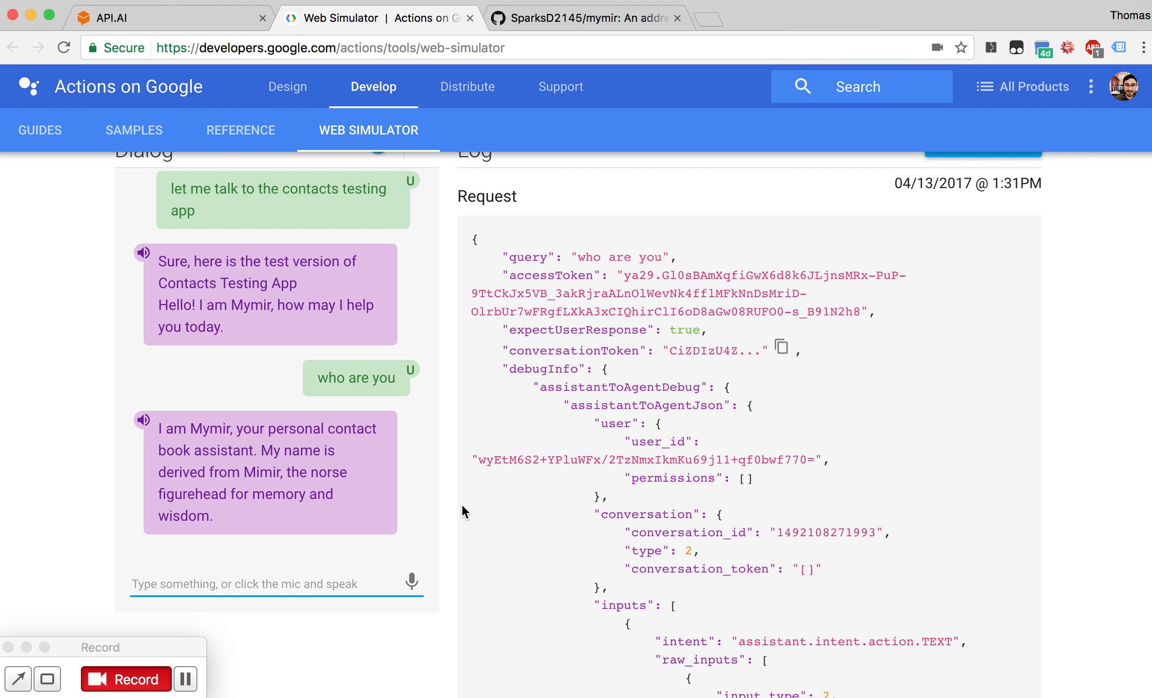
# - Say 'add a contact', then answer 'Thomas' and 'Jefferson' to add Thomas Jefferson
pyautogui.click(412, 582)
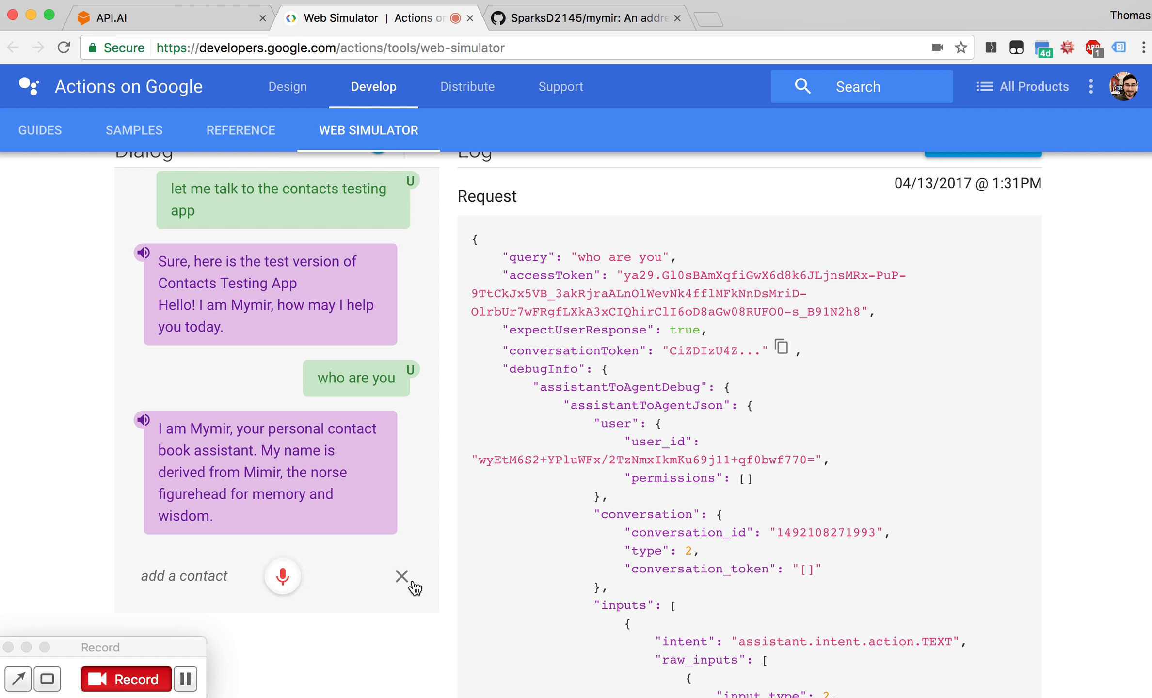
pyautogui.click(402, 576)
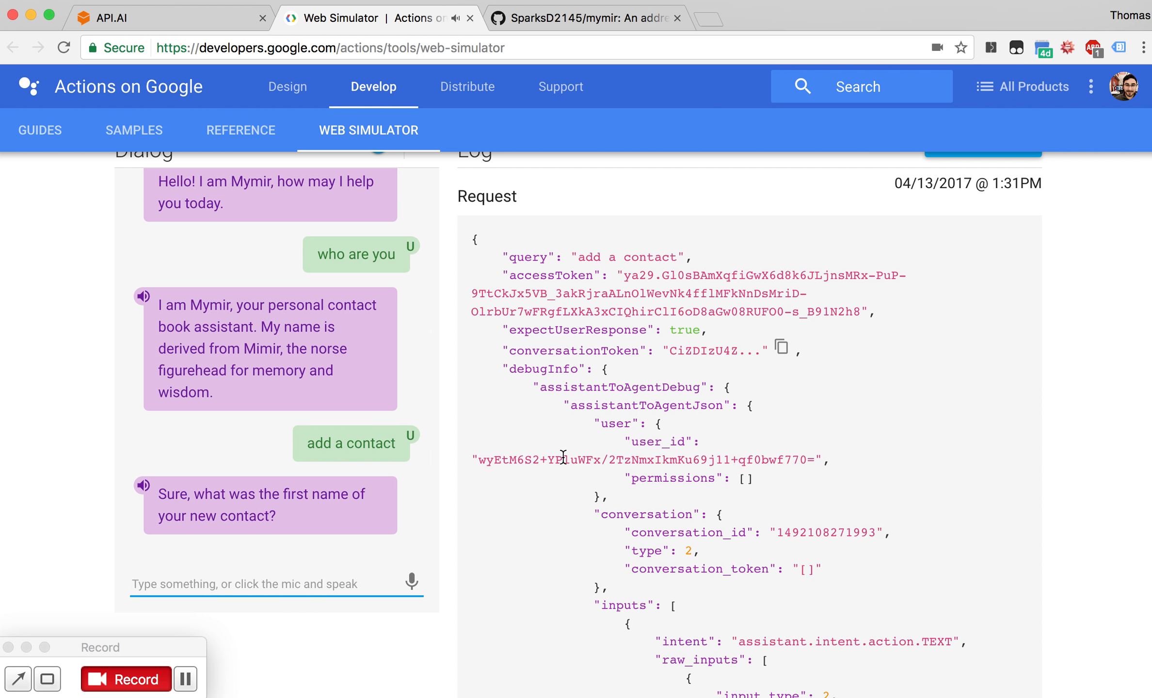
pyautogui.click(411, 582)
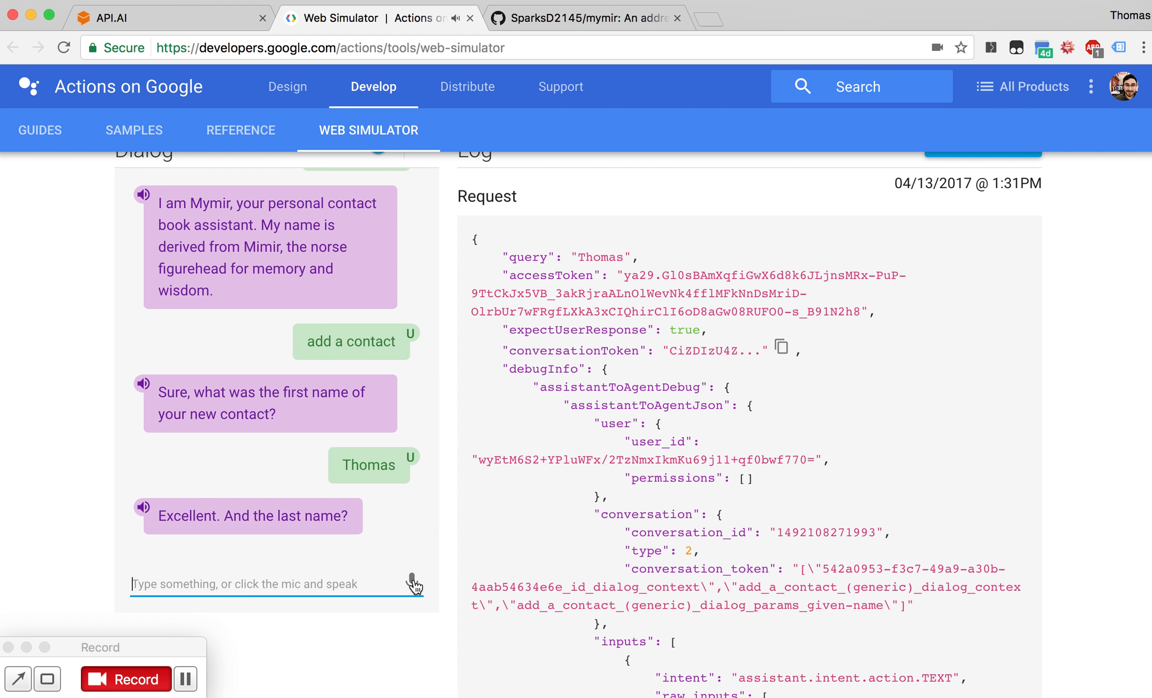
pyautogui.click(410, 583)
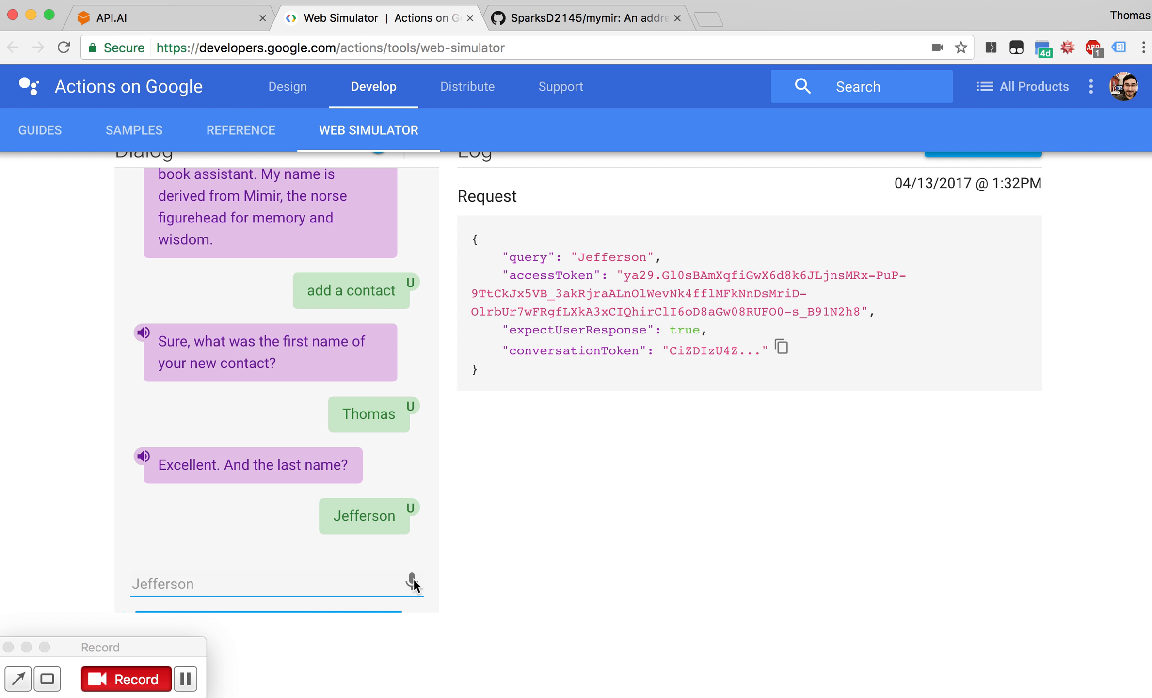
pyautogui.press('Enter')
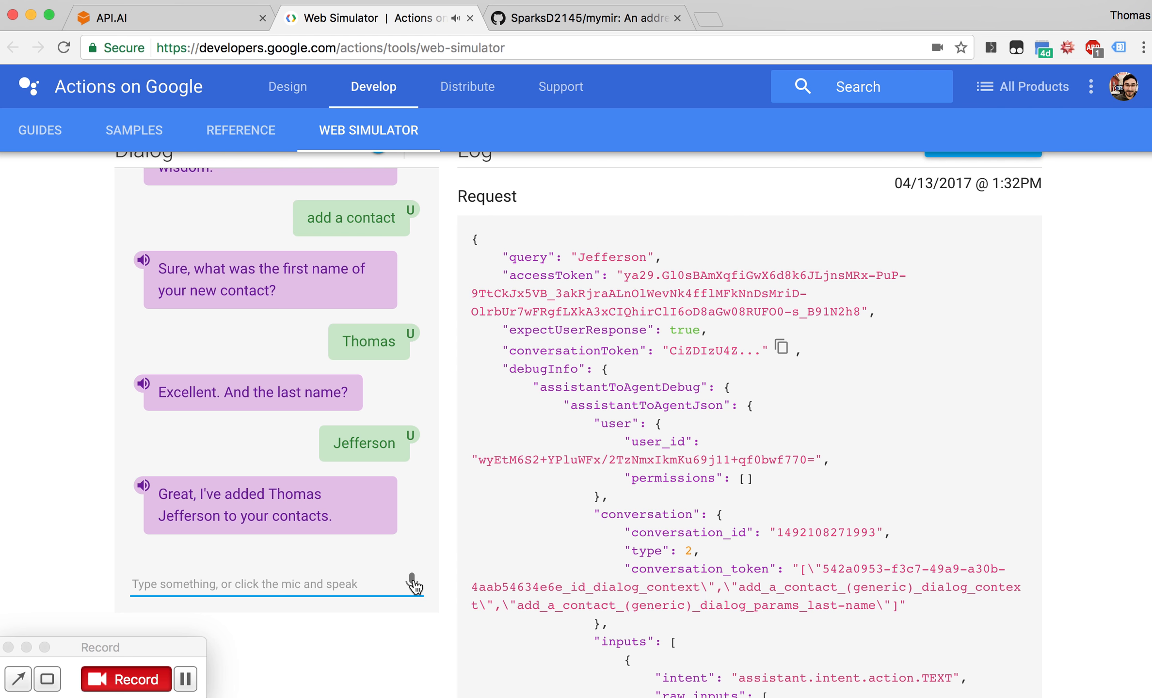
# - Request 'delete all contacts' and confirm with 'yes please' to get Contacts Removed
pyautogui.click(412, 583)
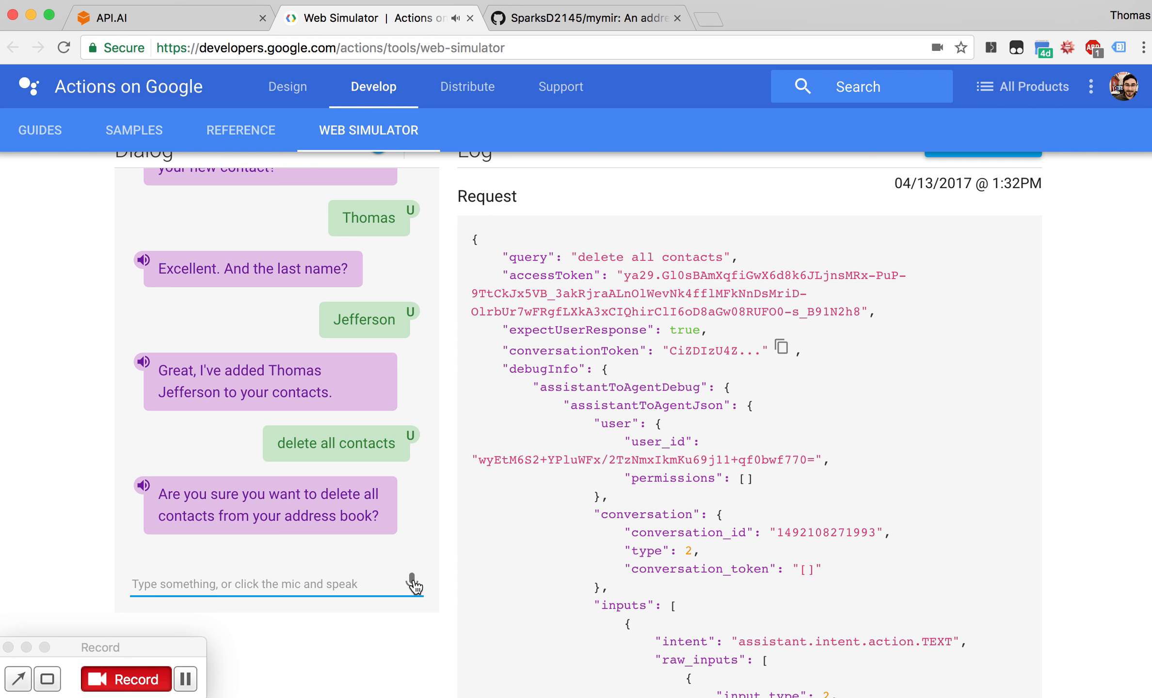
pyautogui.click(412, 584)
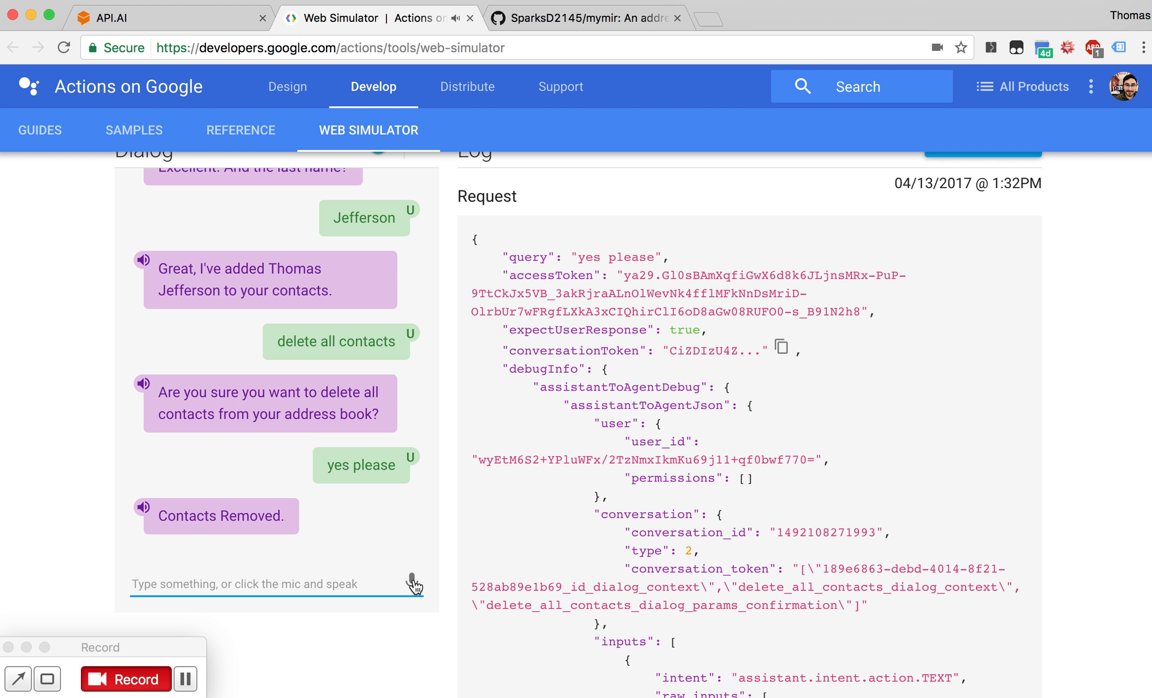
pyautogui.click(413, 583)
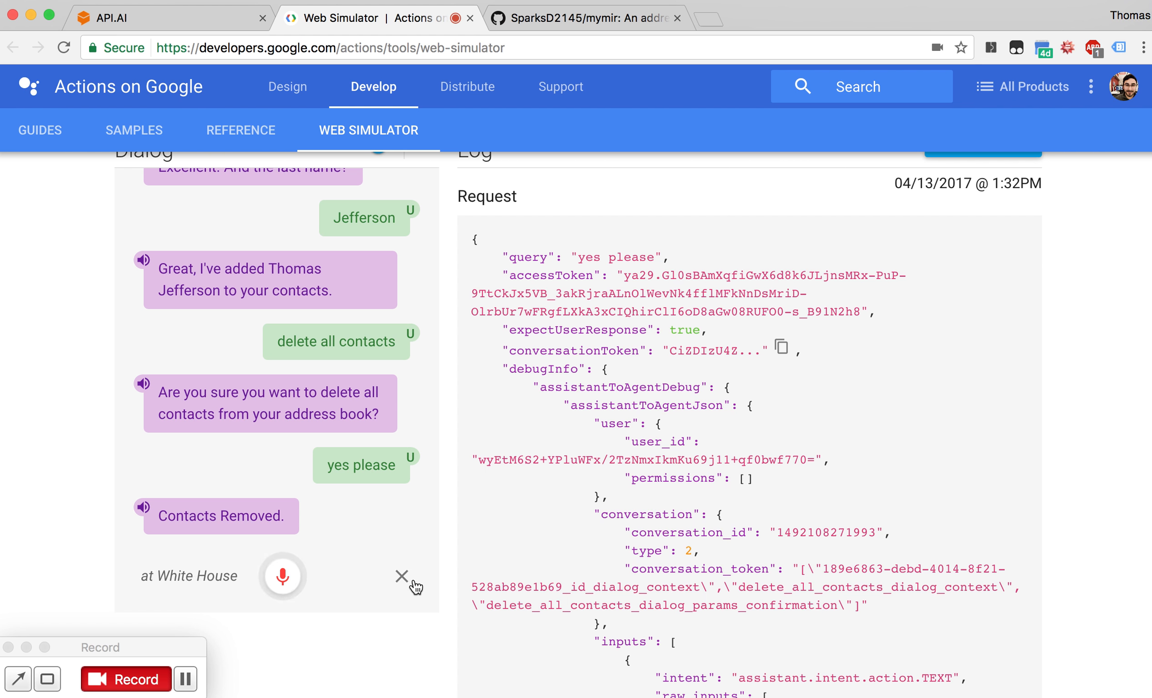
pyautogui.write('George Washington with the email George Washington at whitehouse.gov')
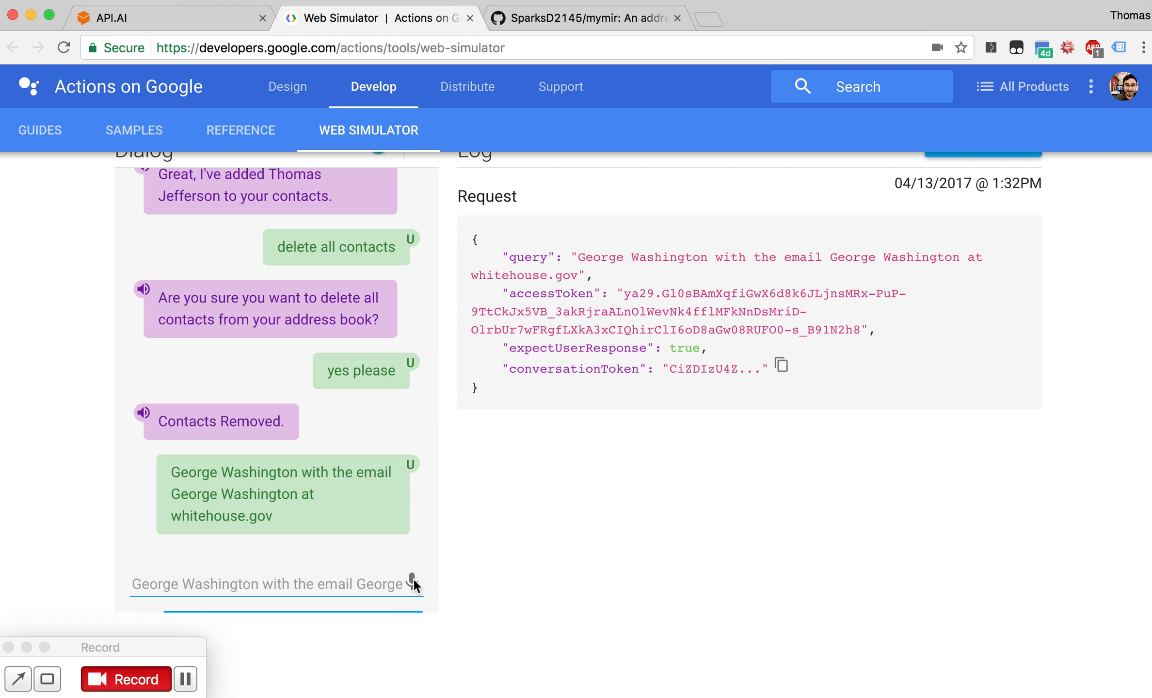
pyautogui.press('Enter')
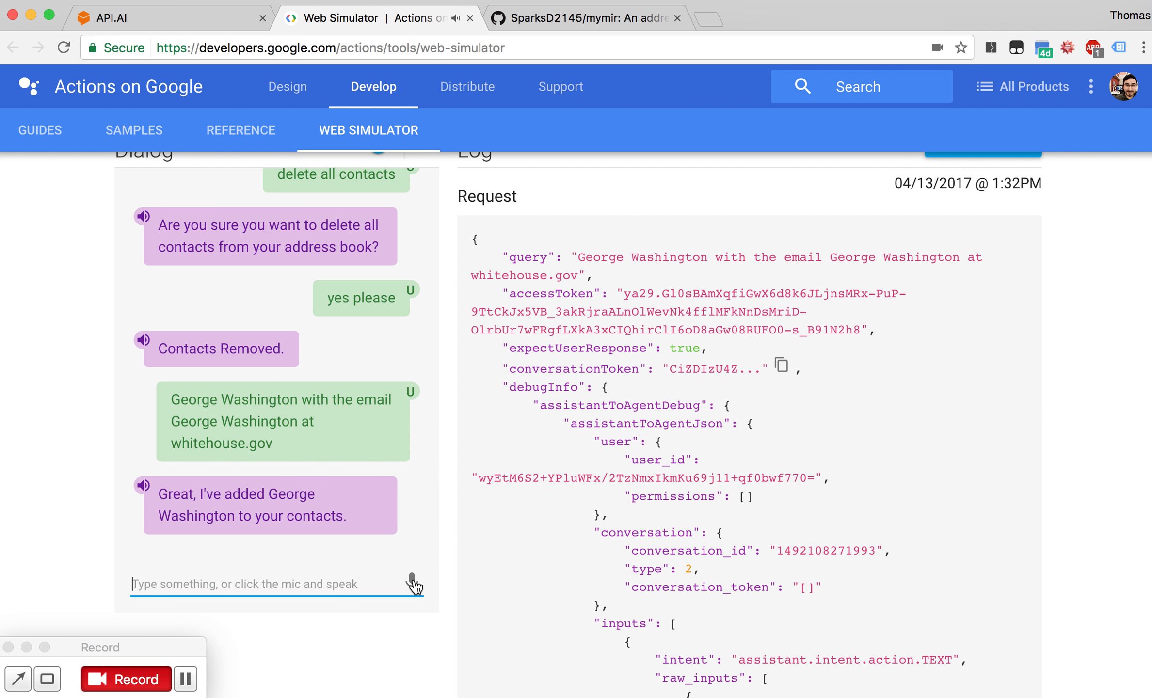
pyautogui.click(411, 583)
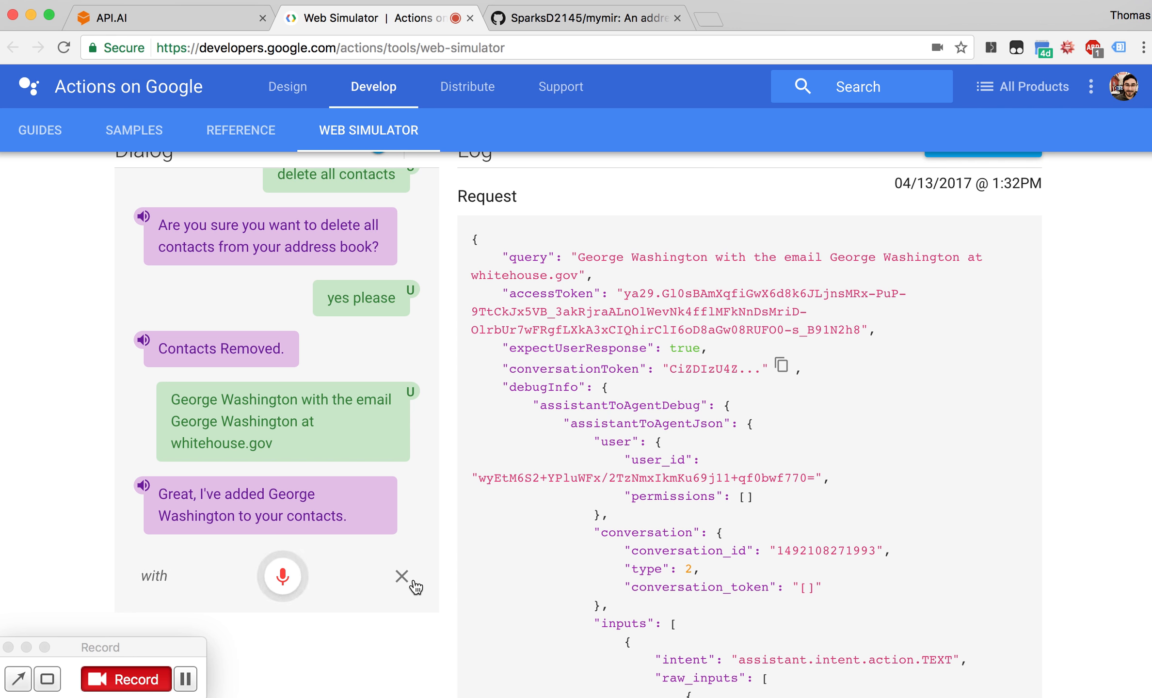
pyautogui.write('55555')
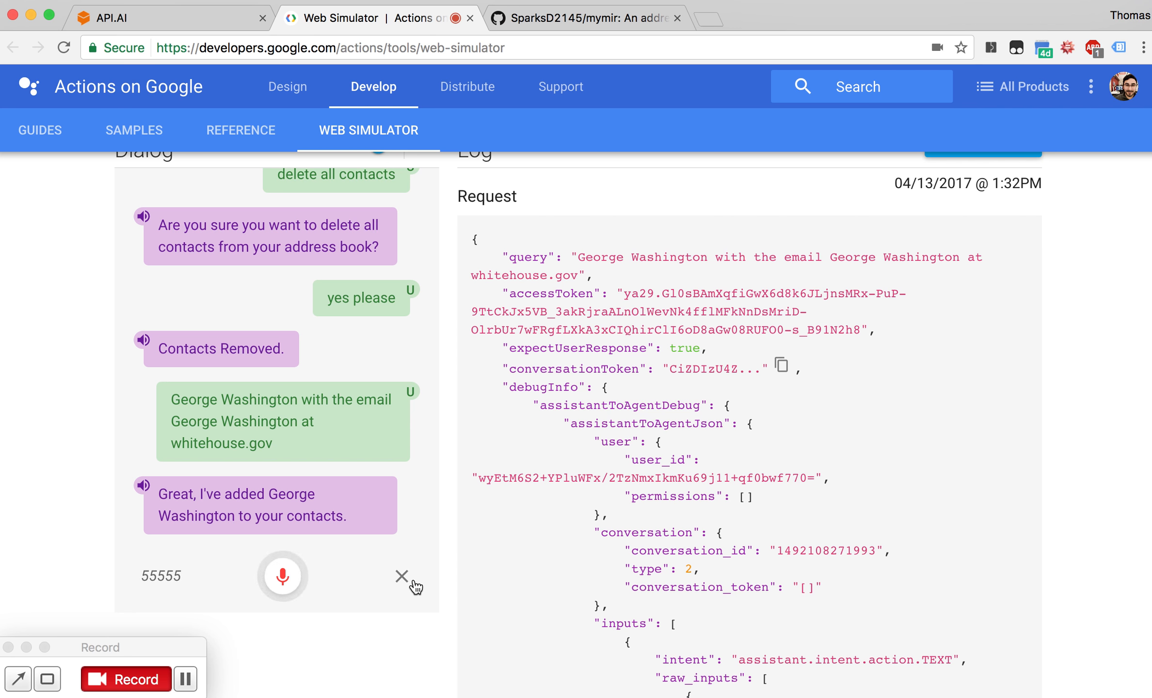
pyautogui.write('555-555-1234')
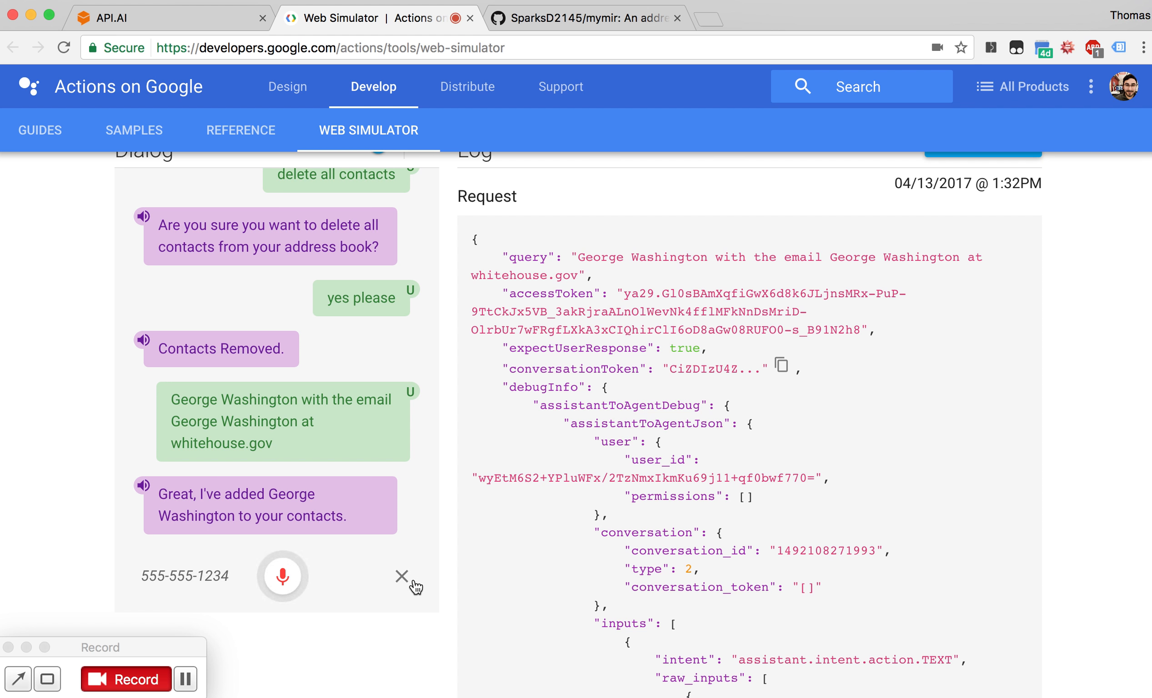
pyautogui.write('add Thomas Jefferson with phone number 555-555-1234')
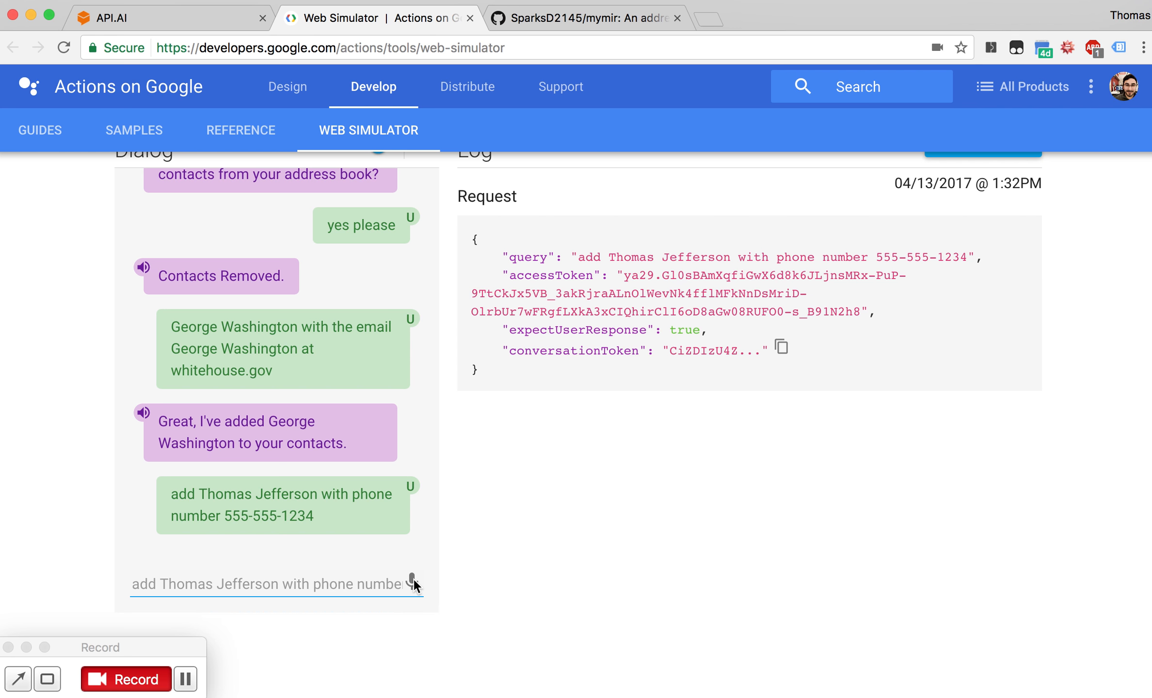
pyautogui.press('Enter')
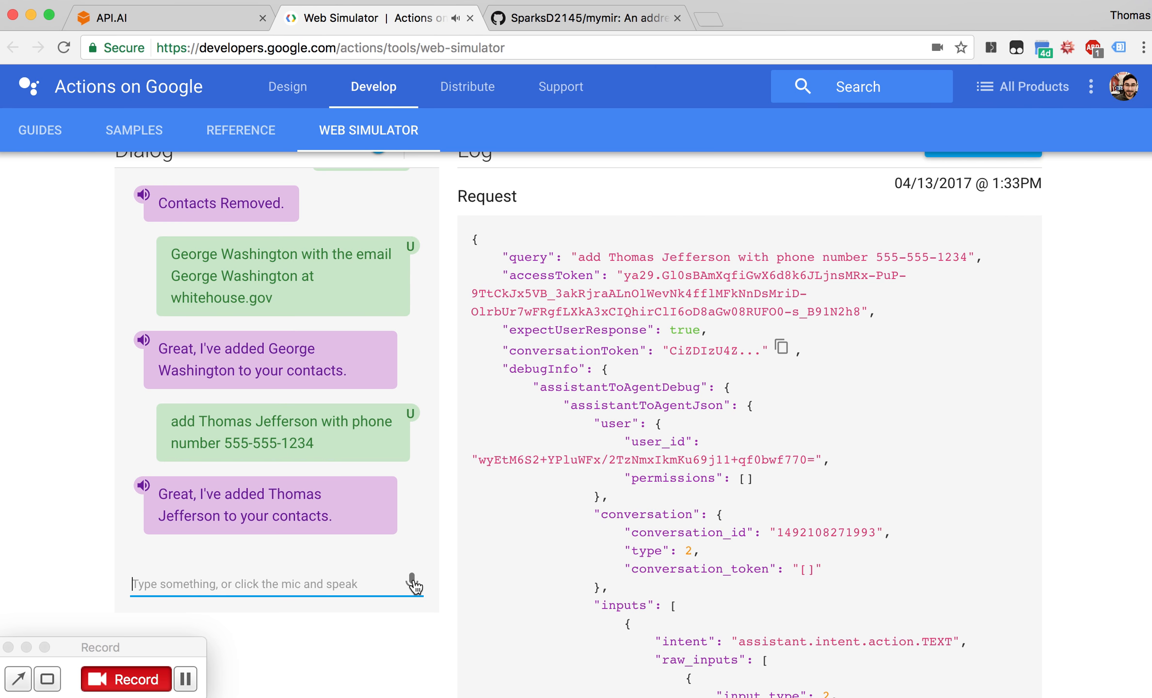
pyautogui.click(414, 585)
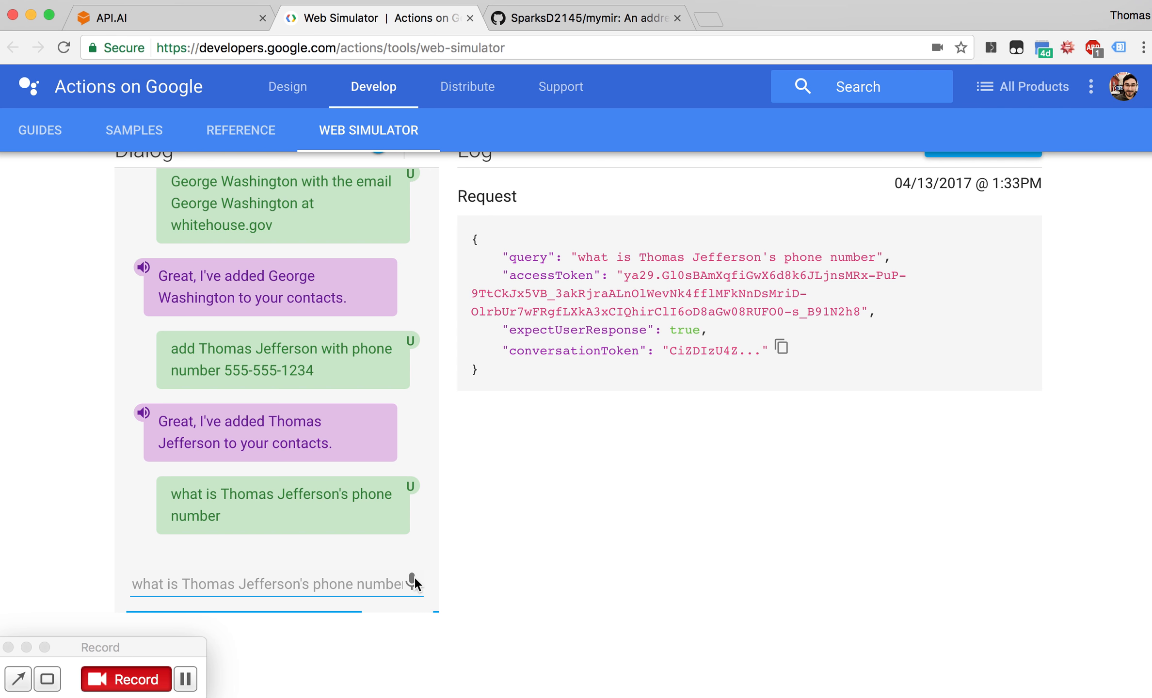
pyautogui.press('Enter')
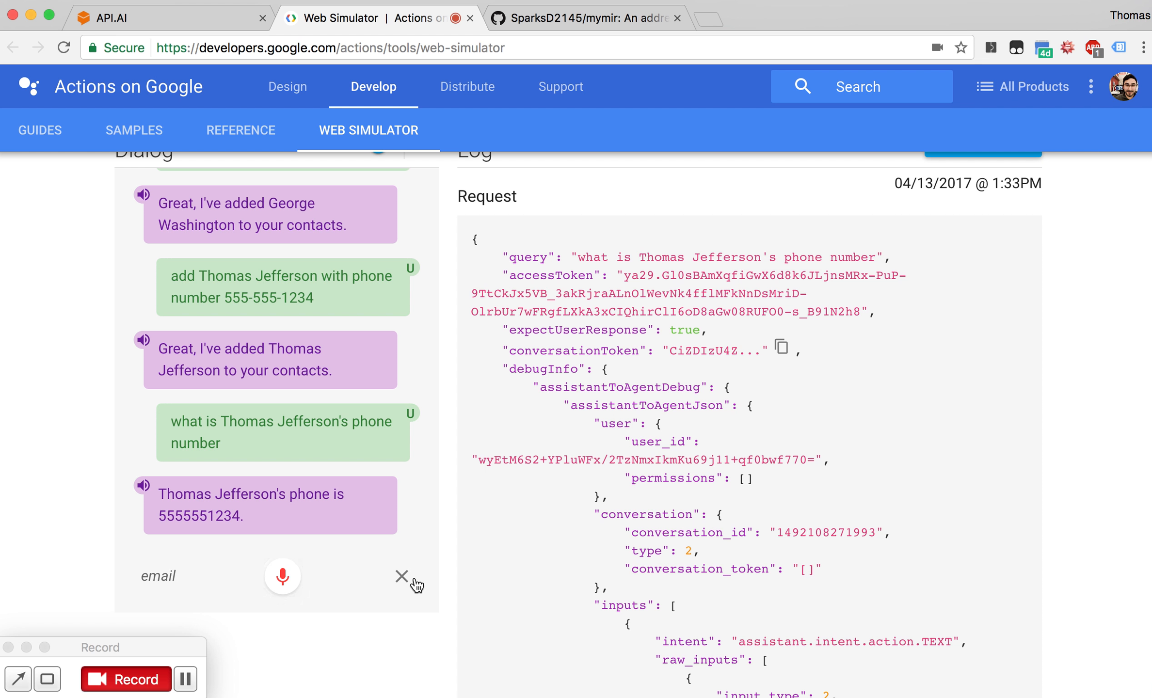
pyautogui.write("what is Thomas Jefferson's email")
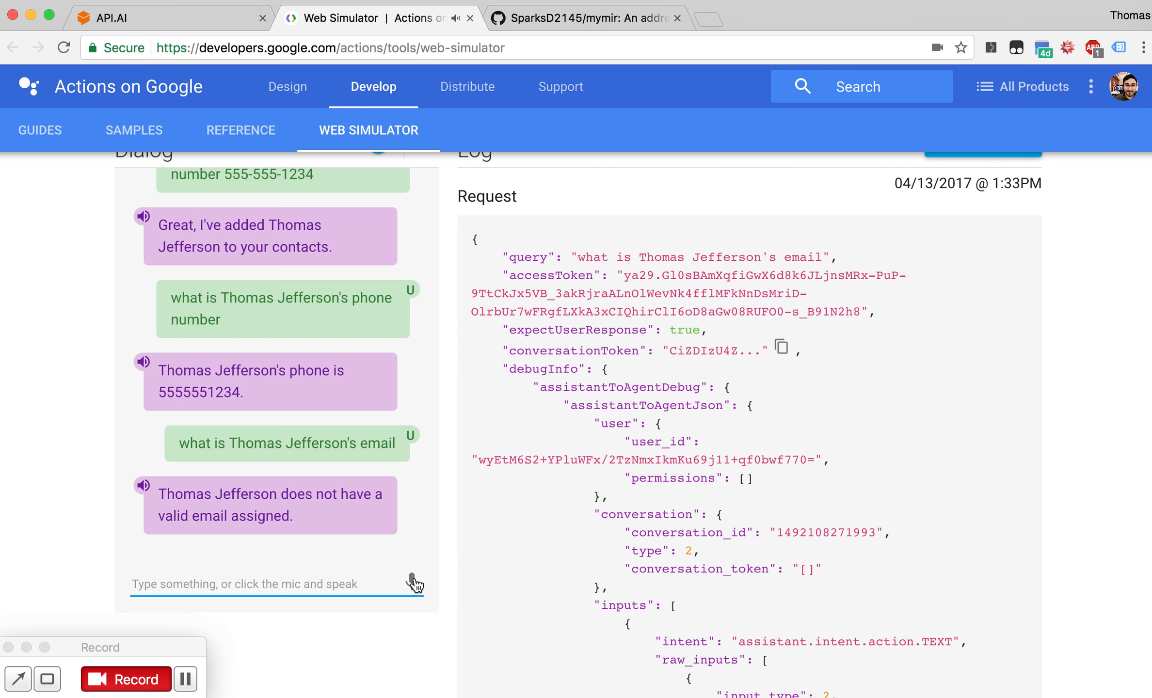
pyautogui.click(414, 583)
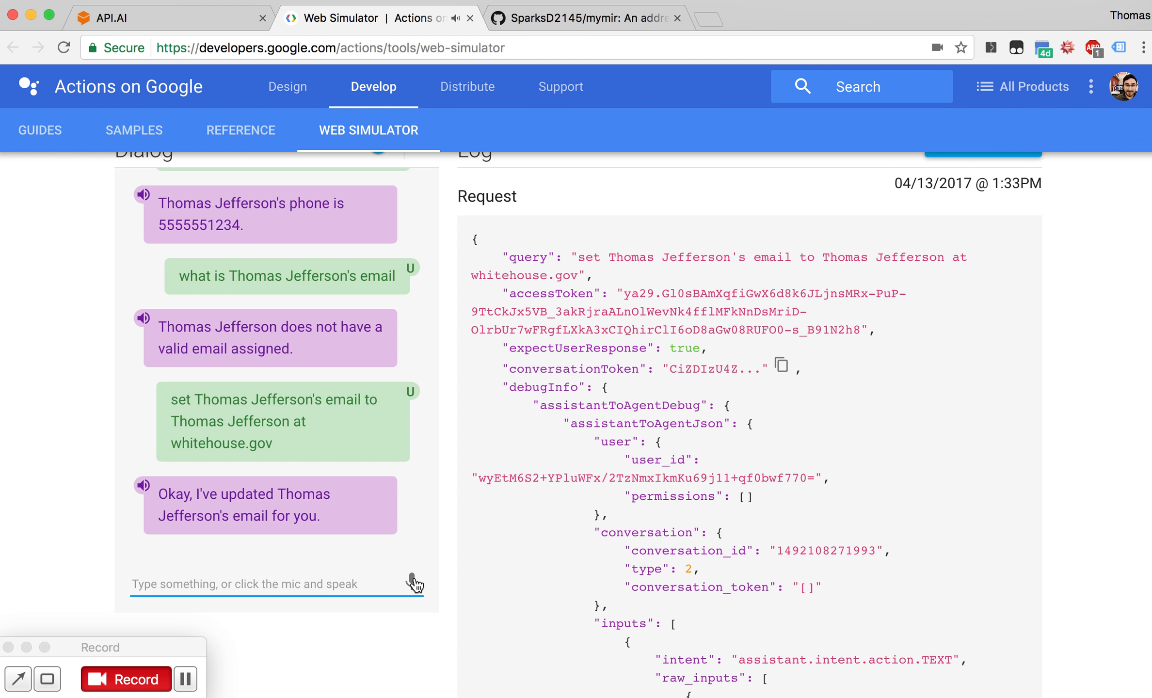
pyautogui.click(413, 583)
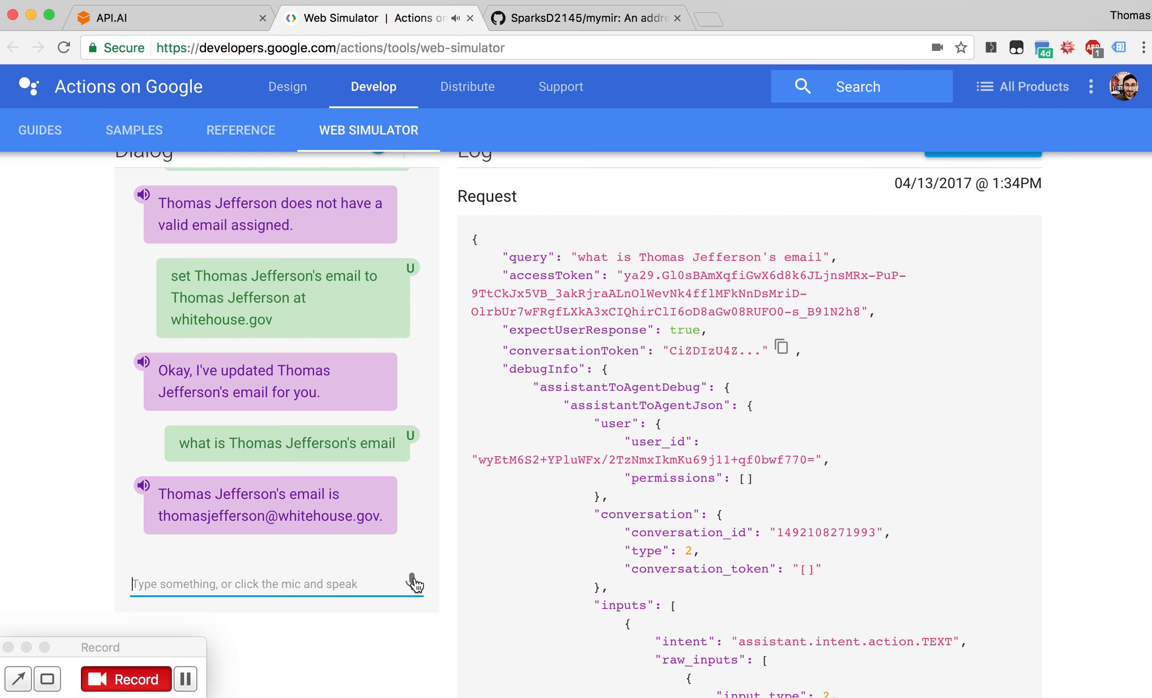
# - Ask 'how many contacts do I have in my contacts book' (2), then add Andrew Jackson
pyautogui.click(414, 582)
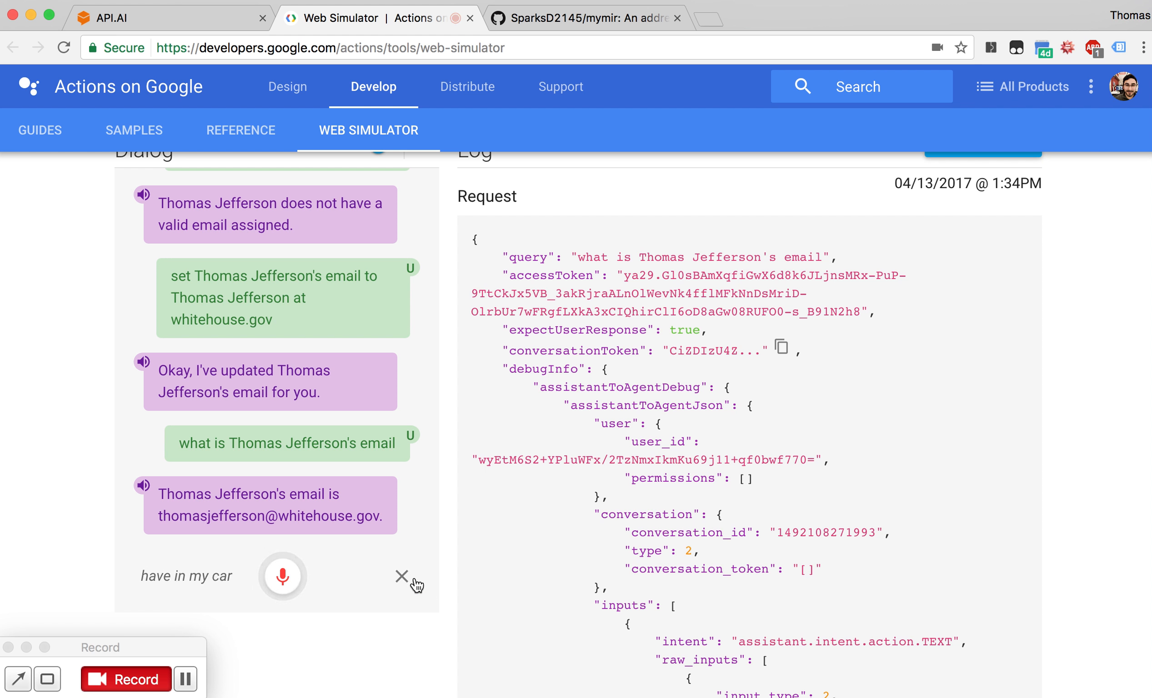
pyautogui.write('how many contacts do I have in my contacts book')
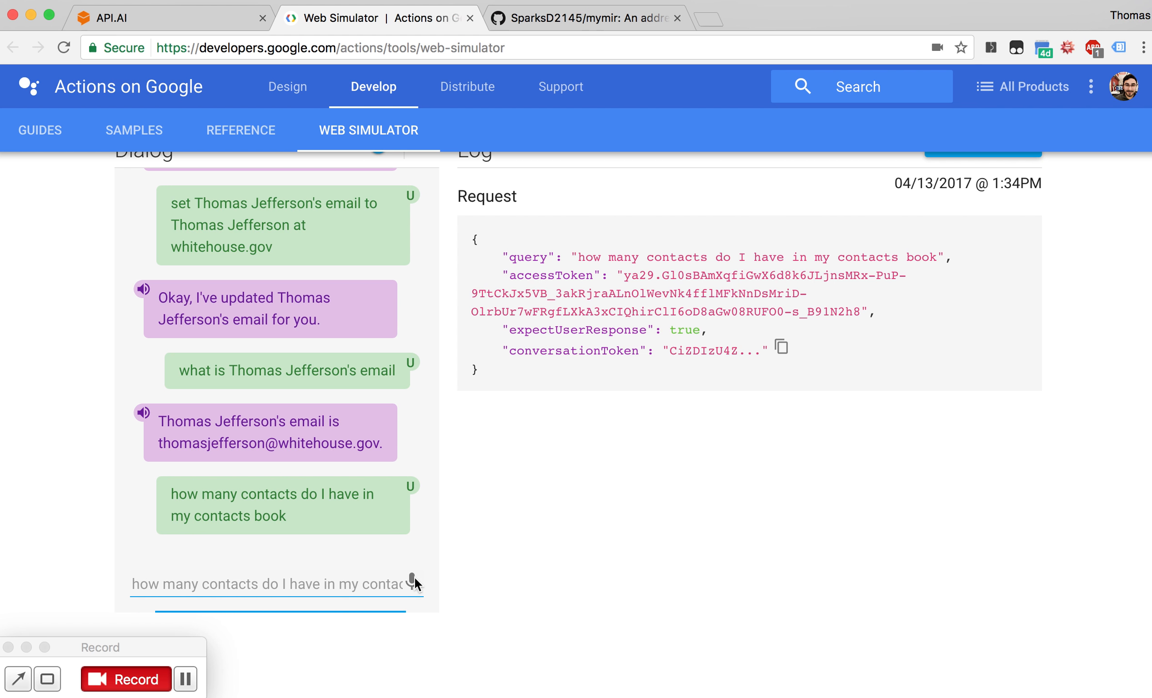
pyautogui.press('Enter')
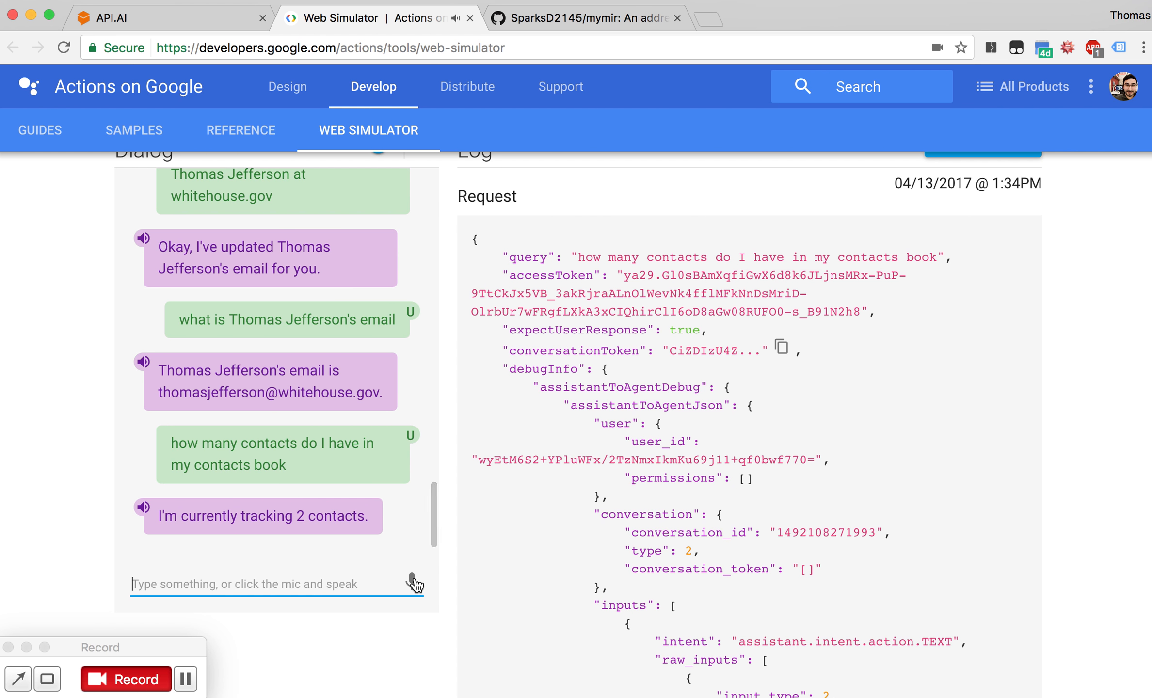
pyautogui.click(411, 581)
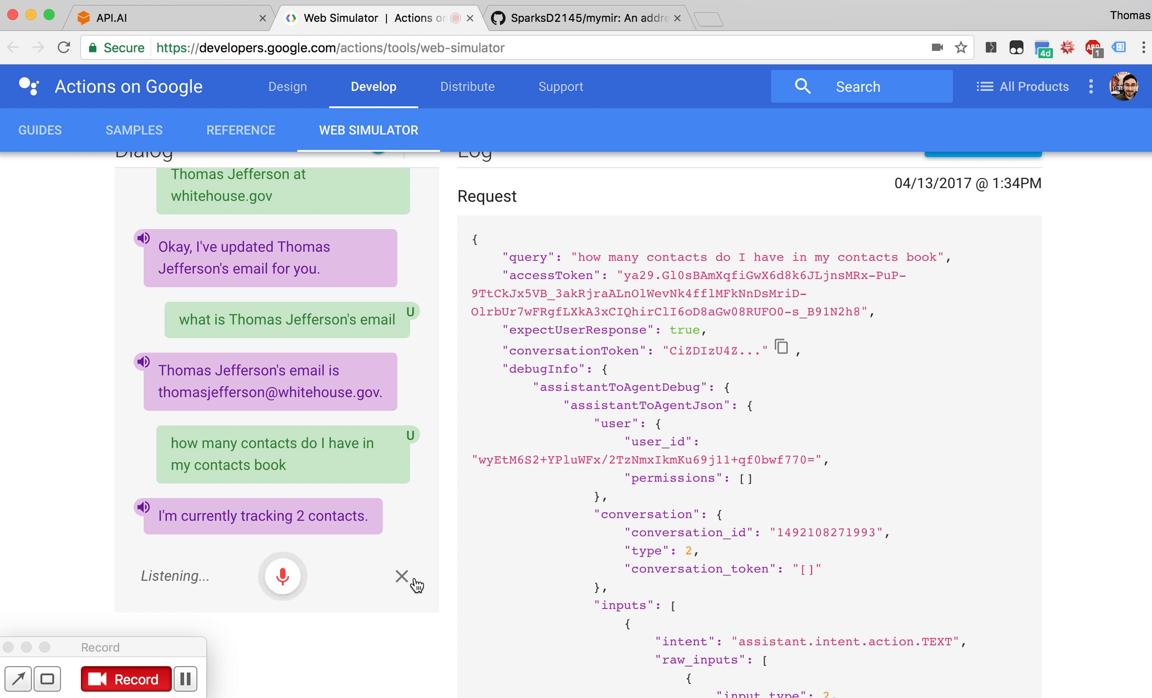
pyautogui.write('add Andrew Jackso')
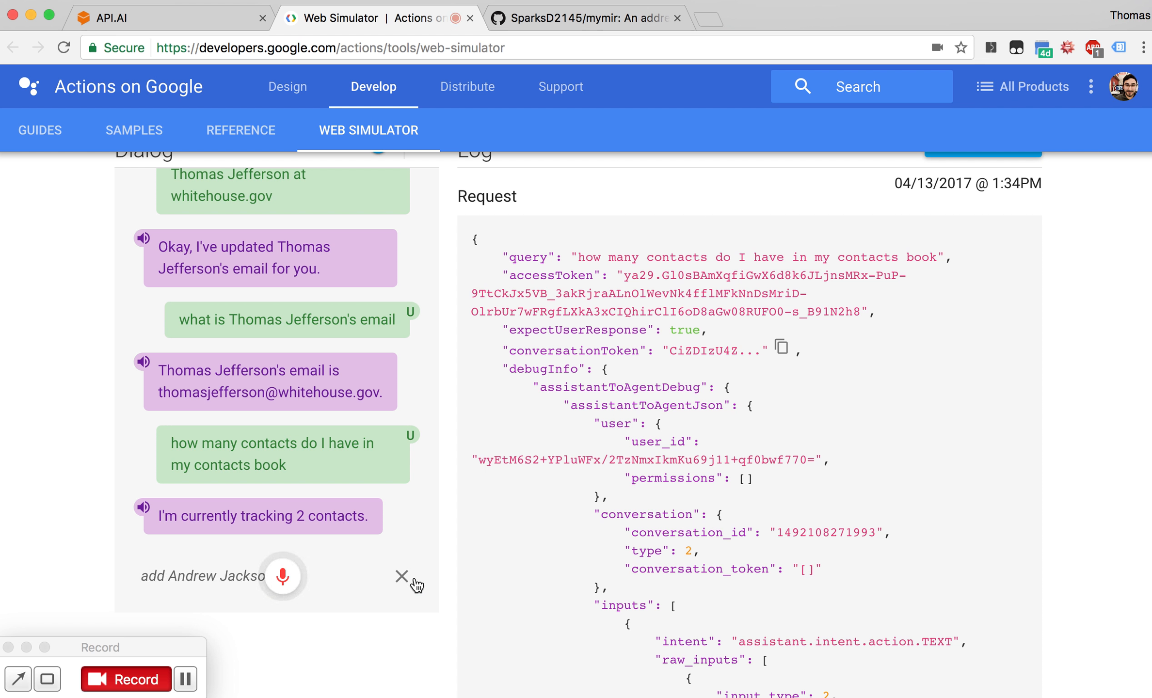
pyautogui.press('Enter')
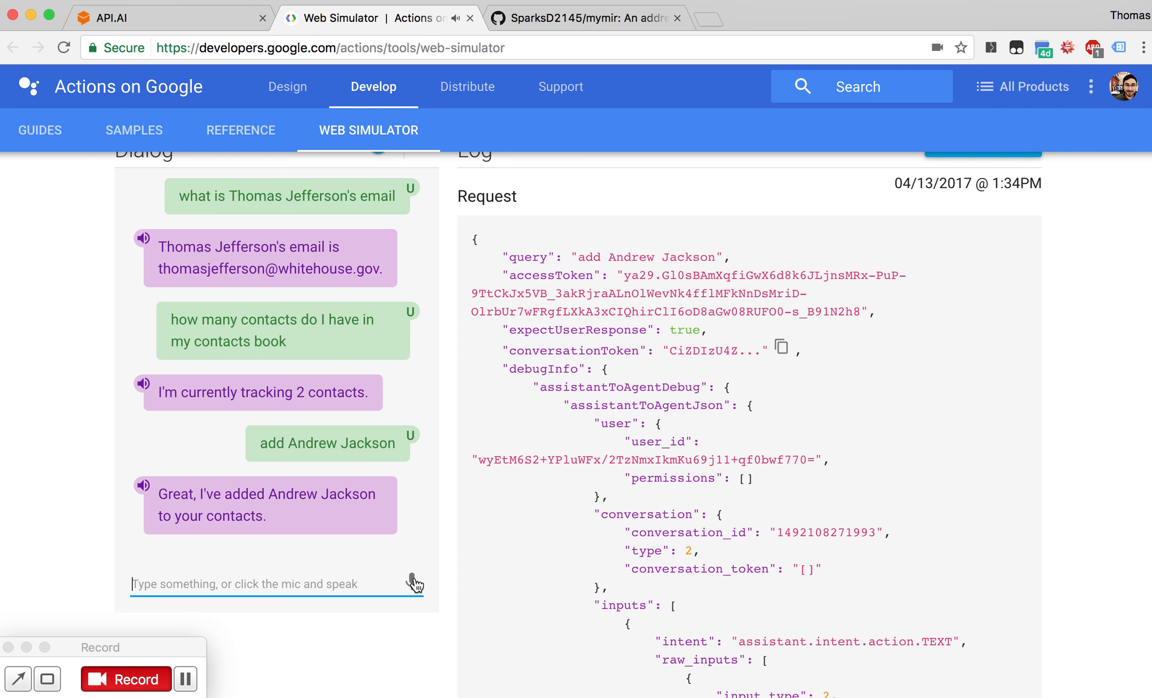
# - Add Michael Bay, ask the contact count (4), and ask 'what are my contacts names'
pyautogui.click(411, 582)
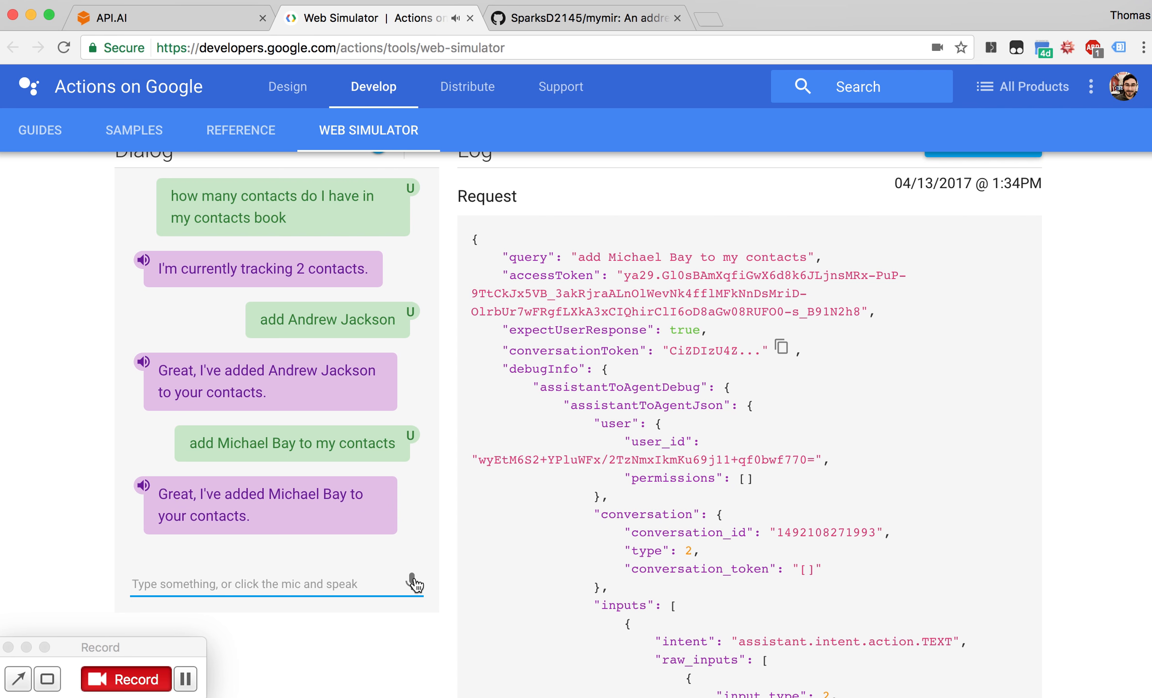
pyautogui.click(411, 584)
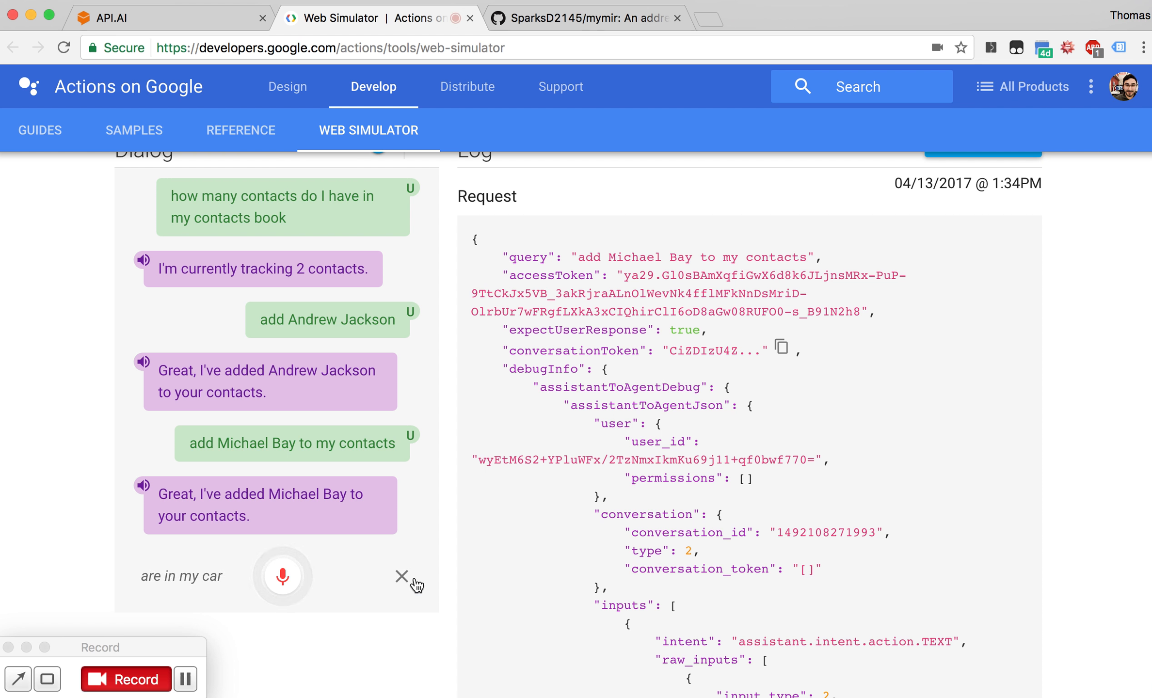
pyautogui.write('how many contacts are in my contact book')
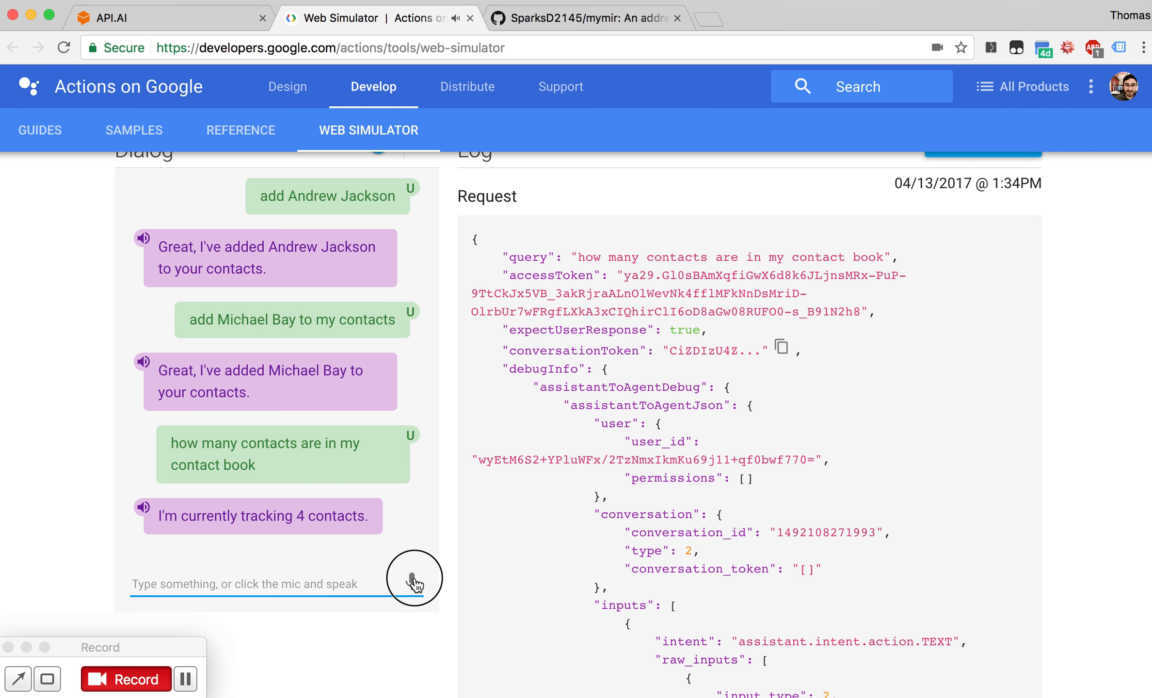
pyautogui.click(413, 579)
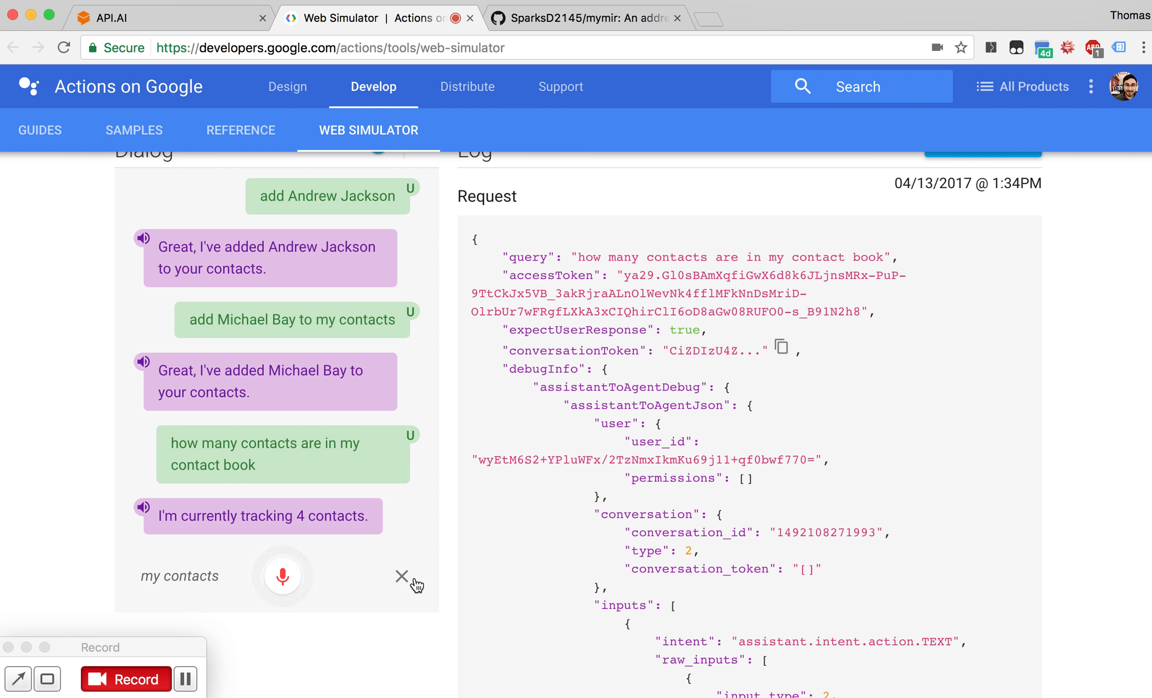
pyautogui.write('what are my contacts names')
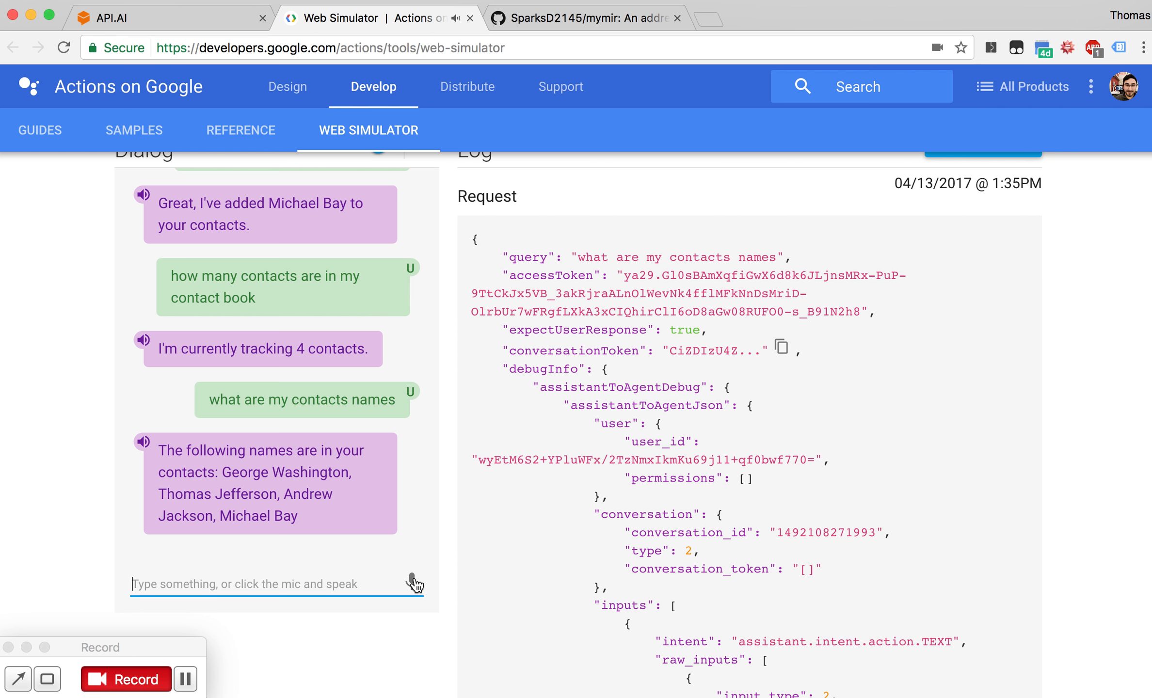
# - Say 'delete all my contacts', confirm with 'yes please', then add George Clooney
pyautogui.click(414, 583)
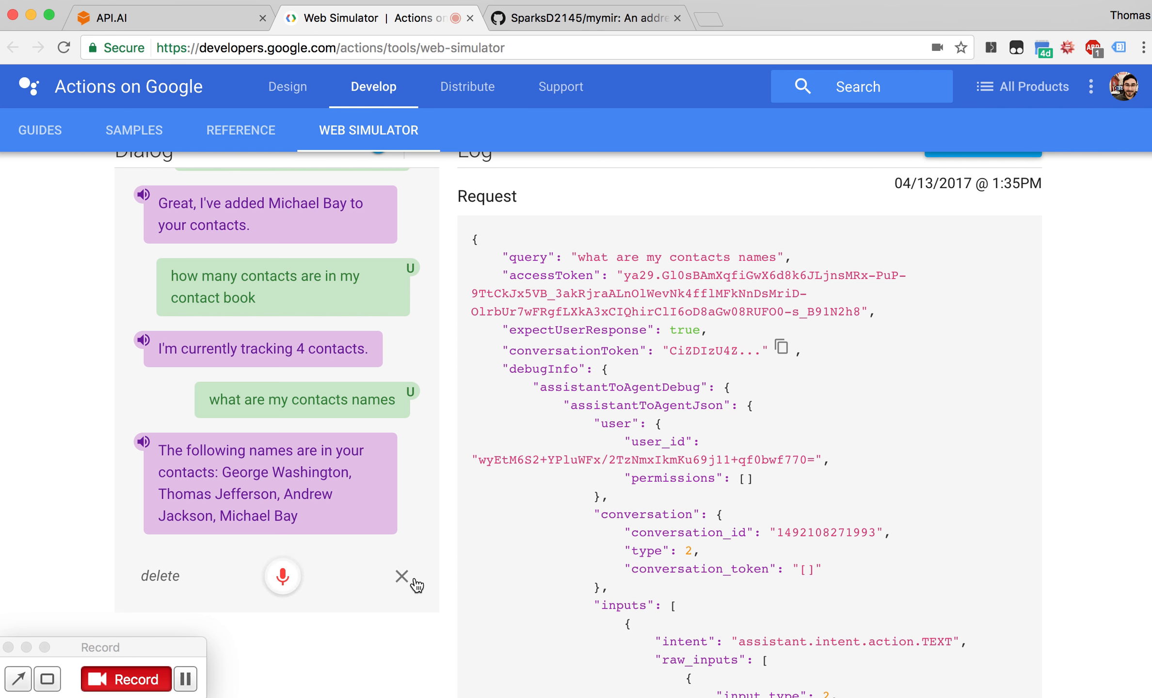
pyautogui.write('delete all my contacts')
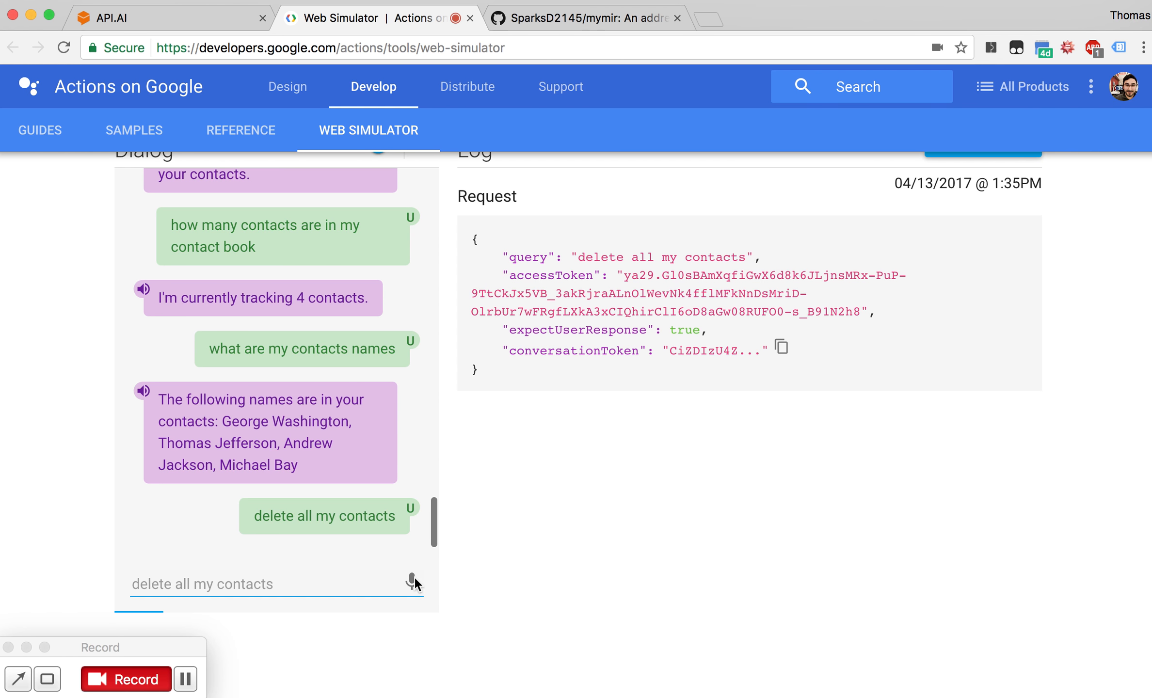
pyautogui.press('Enter')
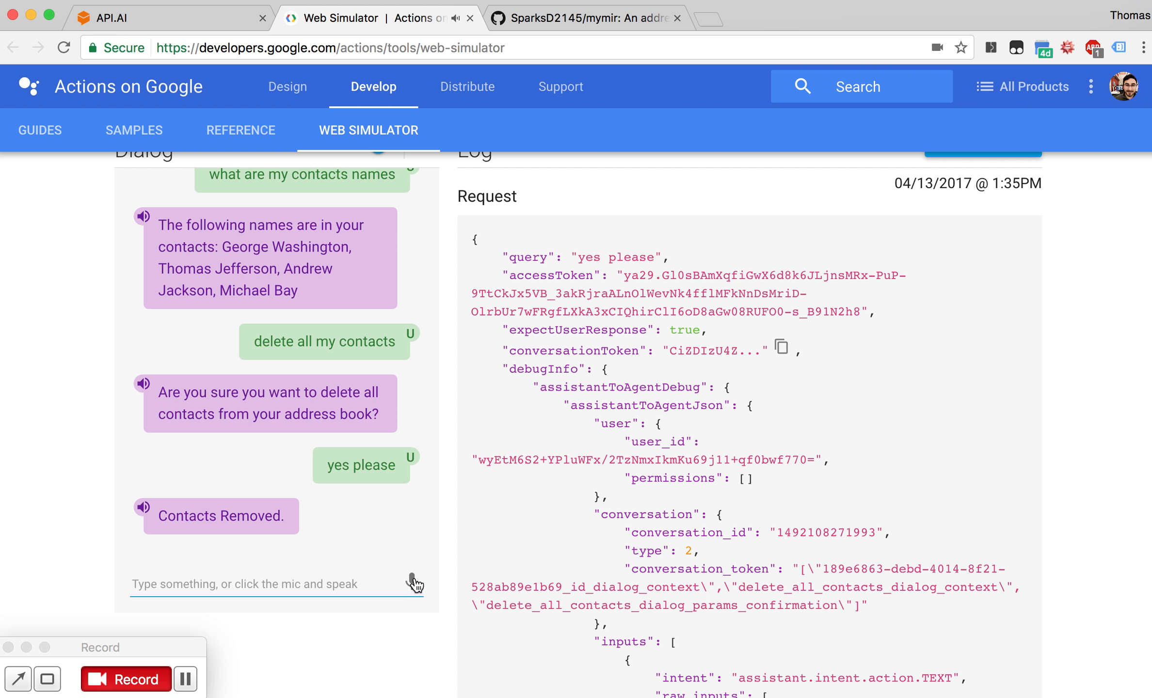
pyautogui.click(412, 583)
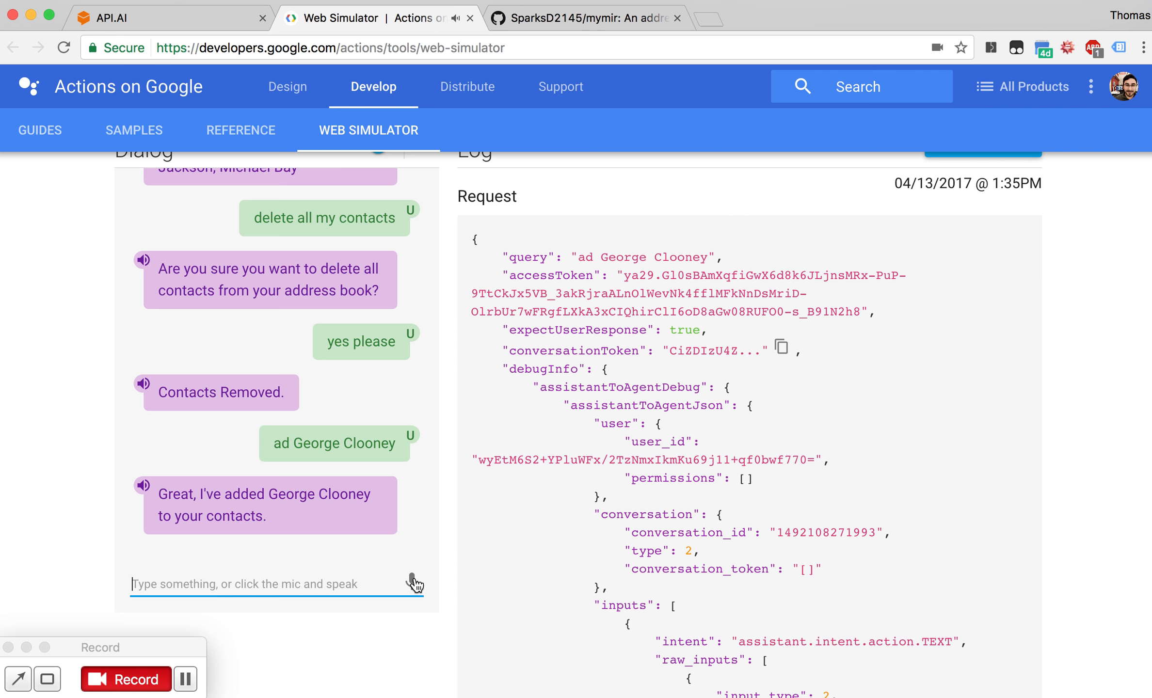
# - Ask Mymir to delete George Clooney, then answer 'no thank you' to keep him
pyautogui.click(413, 583)
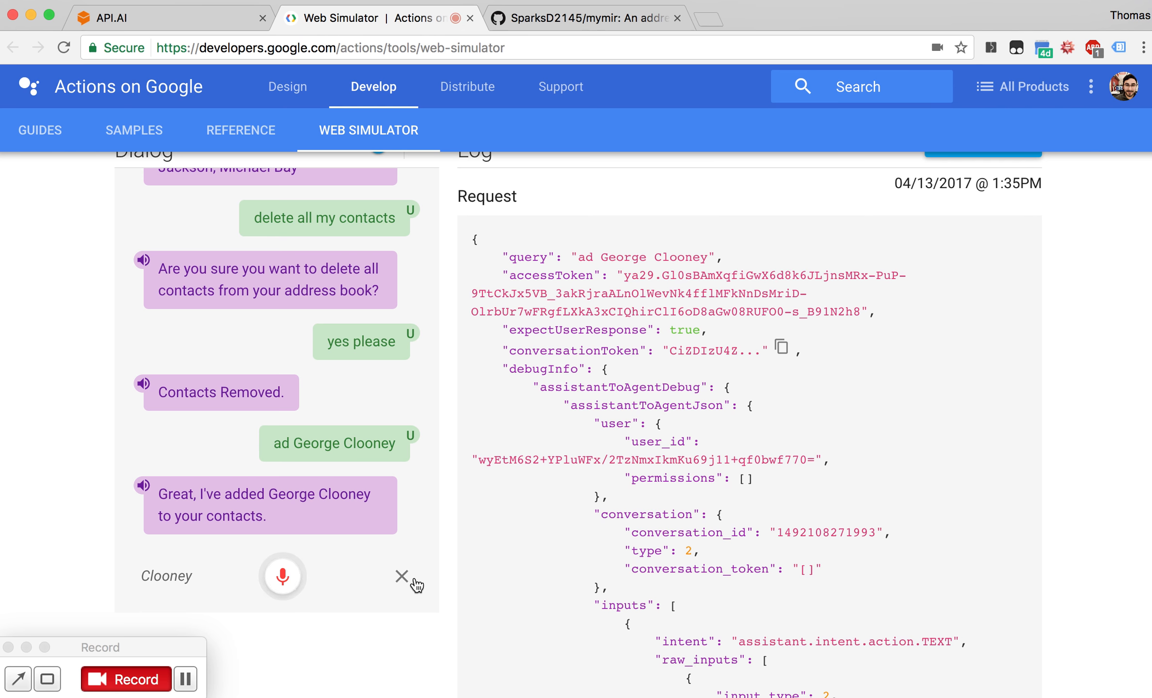
pyautogui.write('delete George Clooney')
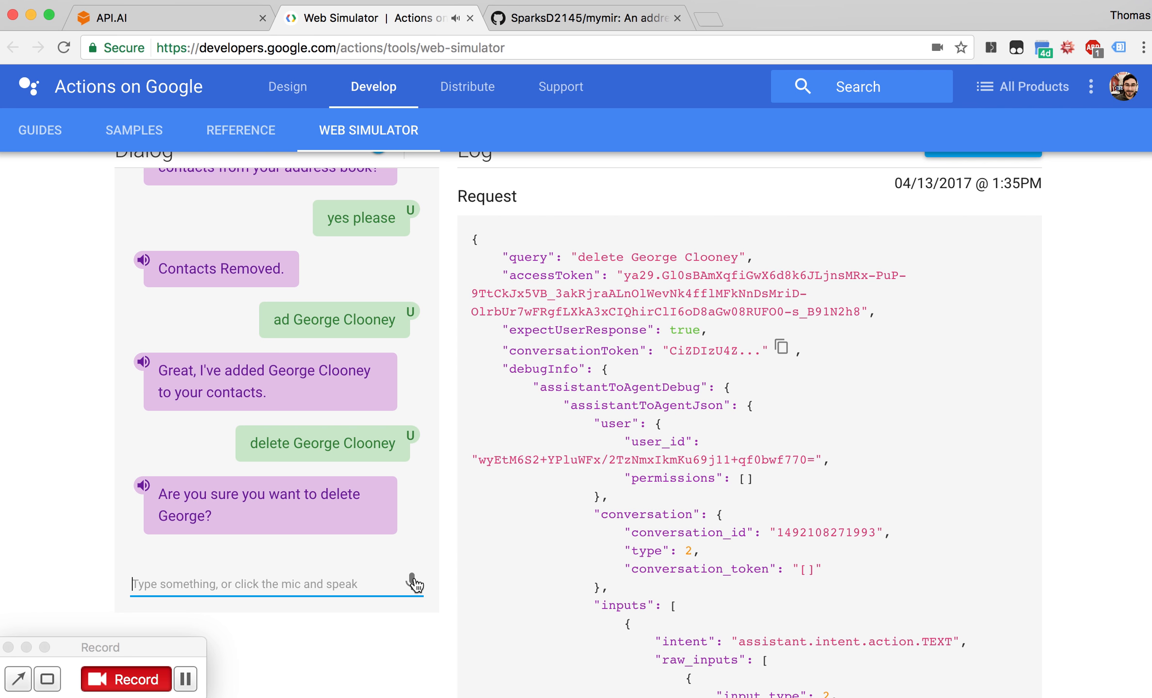
pyautogui.click(411, 580)
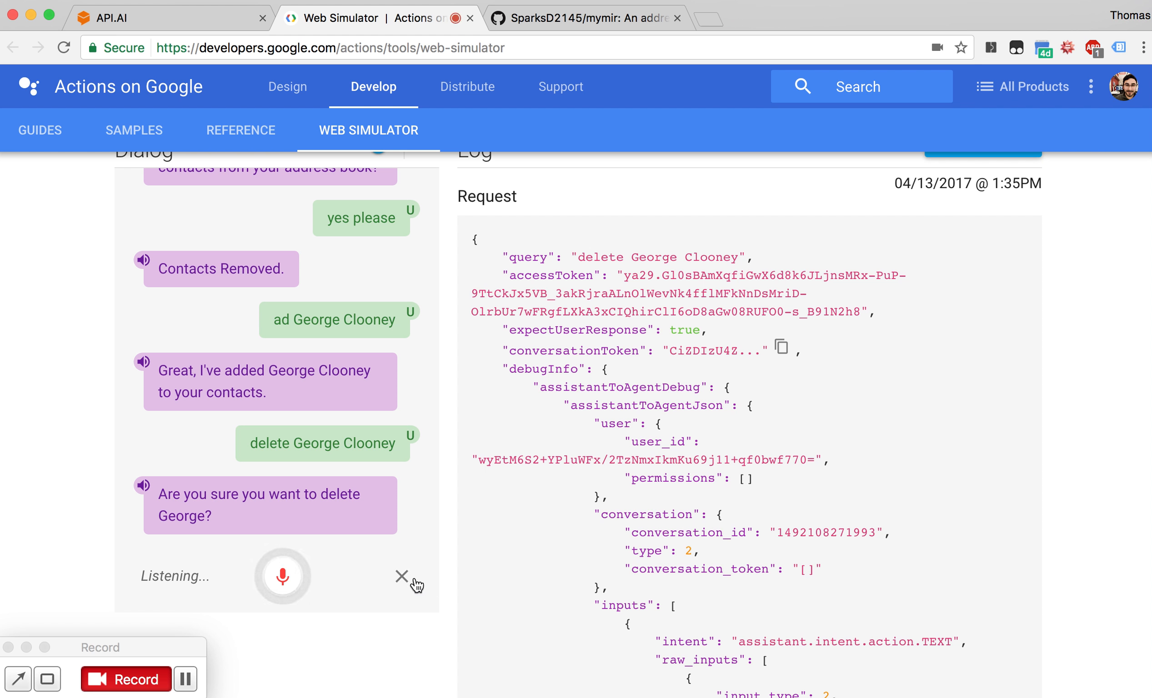
pyautogui.write('no')
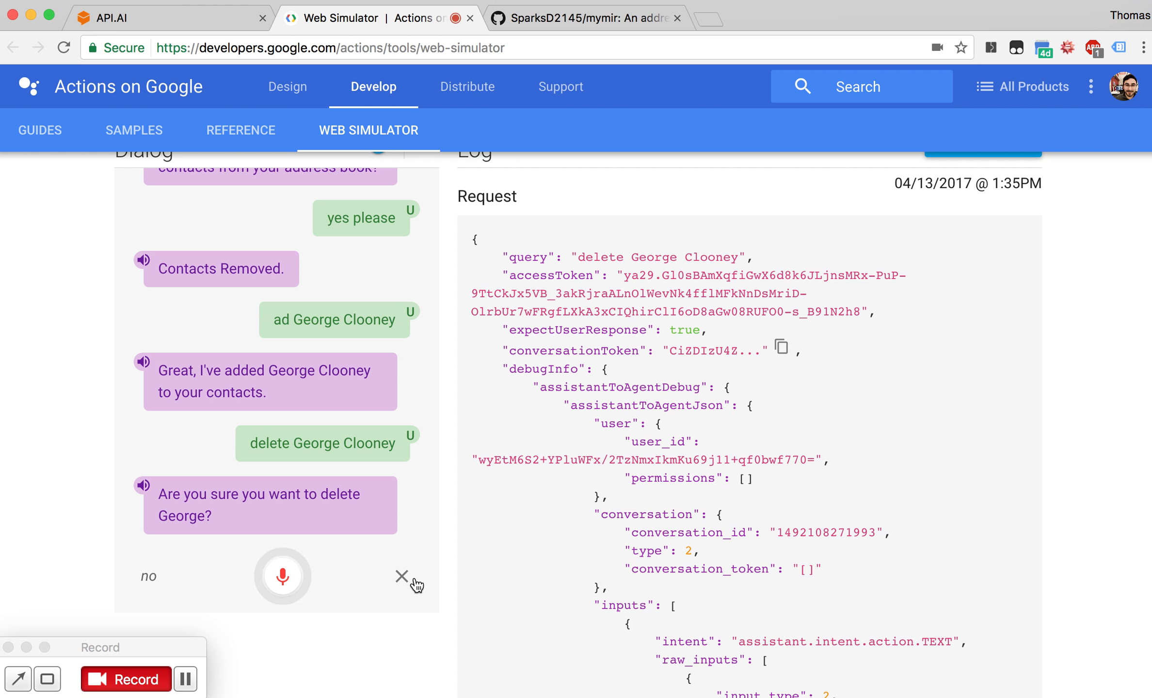
pyautogui.moveTo(200, 440)
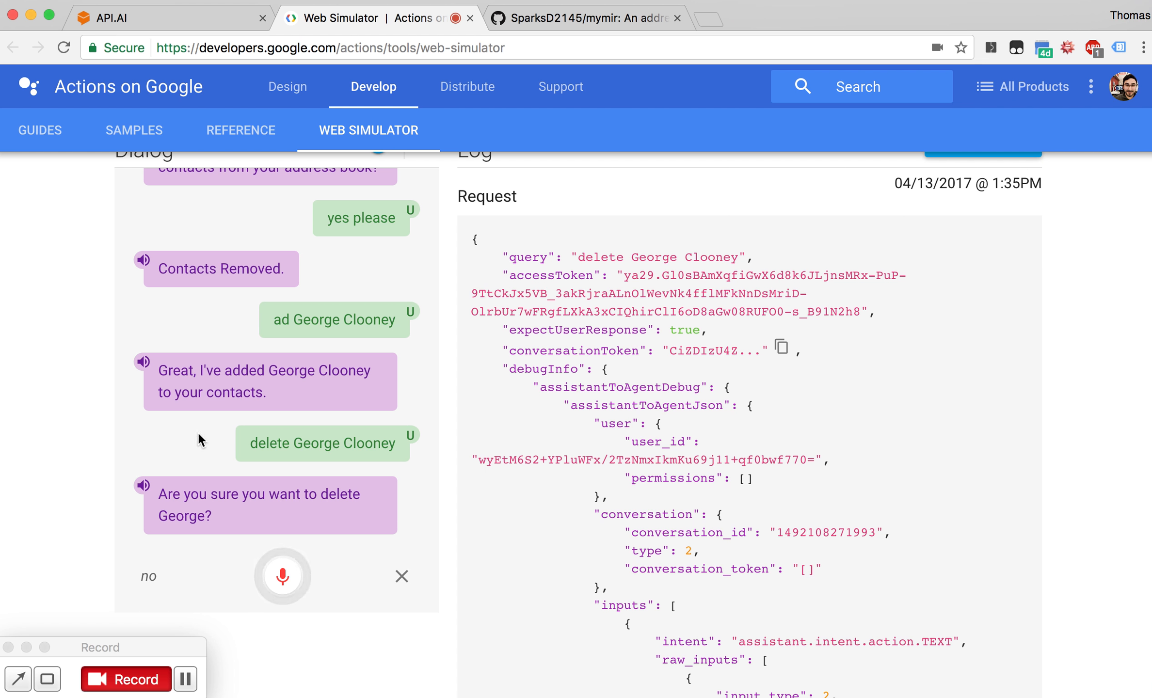
pyautogui.moveTo(378, 585)
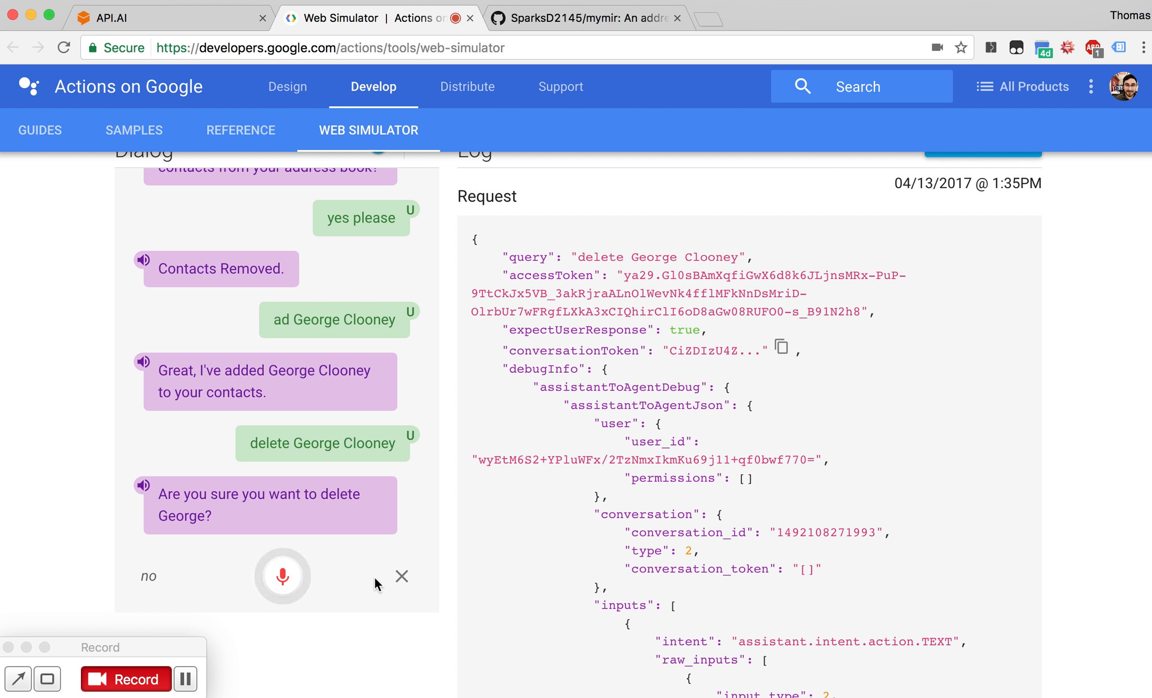
pyautogui.click(282, 576)
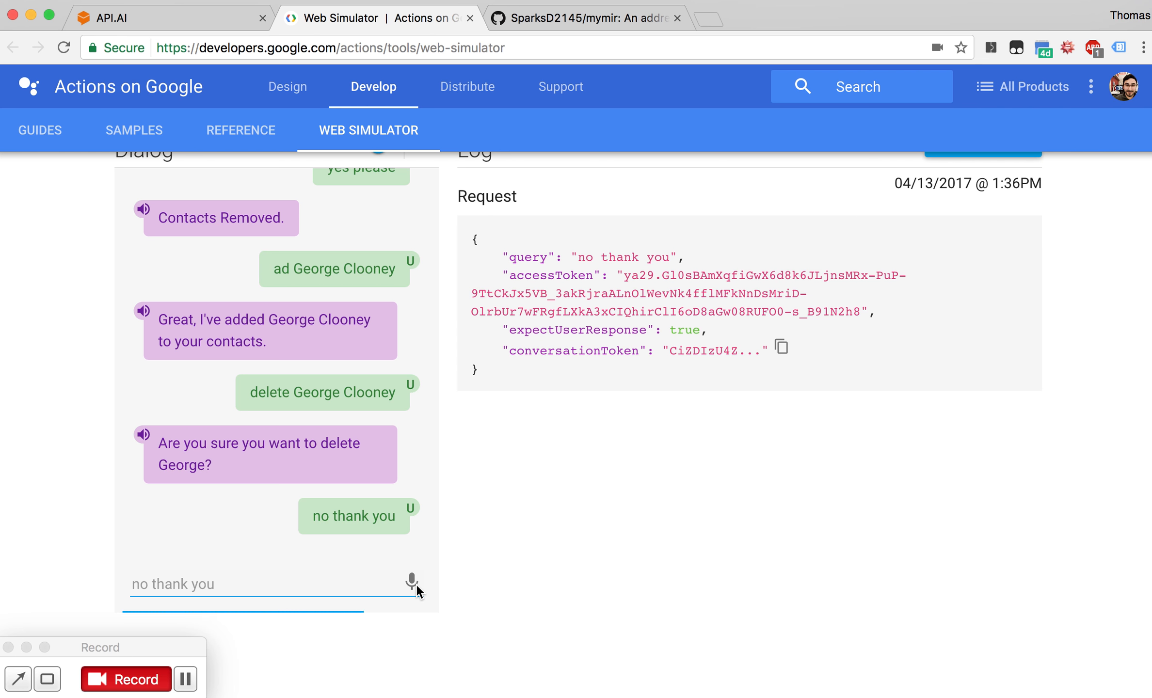
pyautogui.moveTo(539, 535)
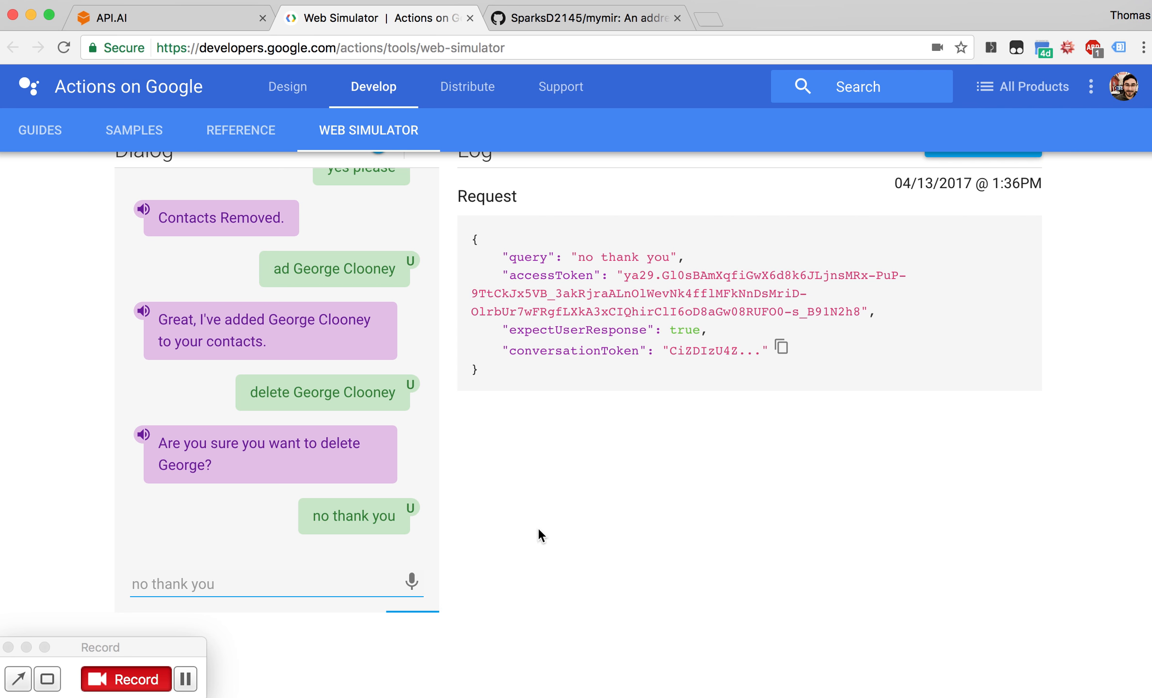
pyautogui.press('Enter')
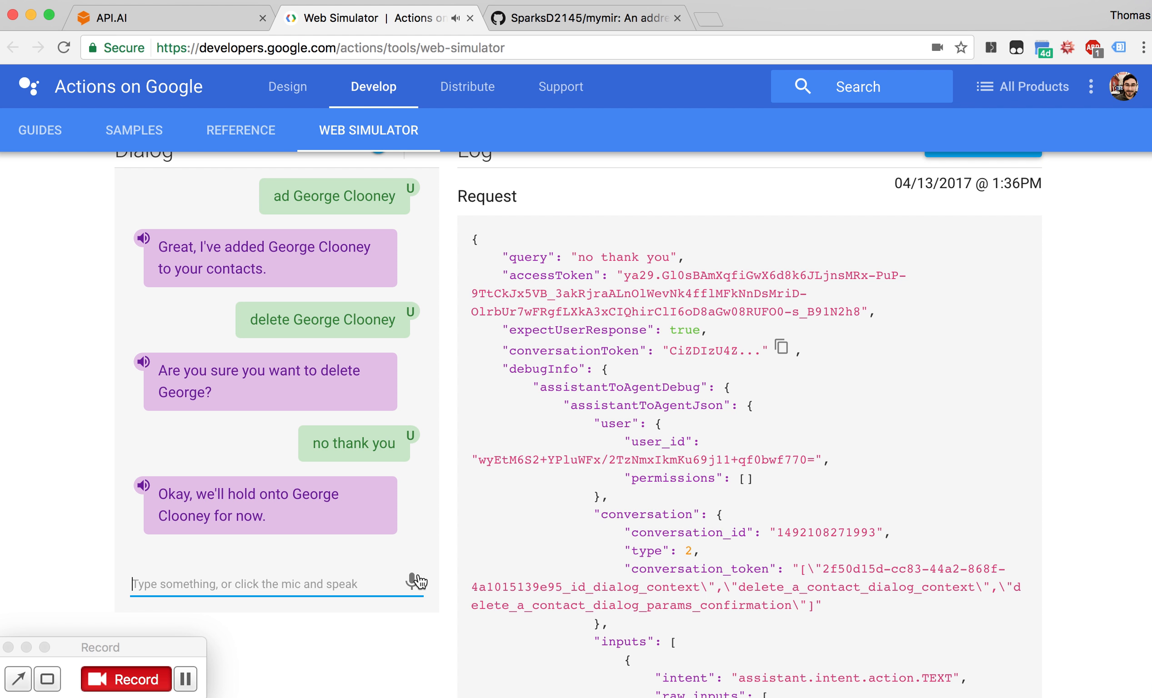
# - Say 'thank you' to Mymir, then bring up the SparksD2145/mymir GitHub tab
pyautogui.click(411, 580)
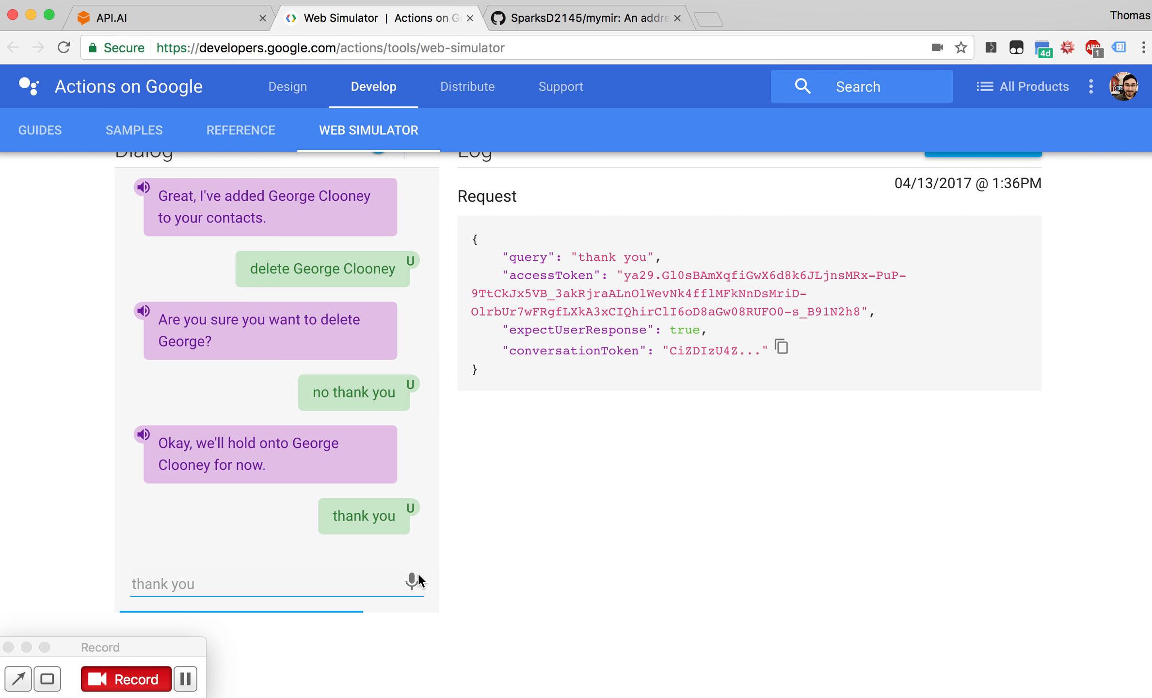
pyautogui.press('Enter')
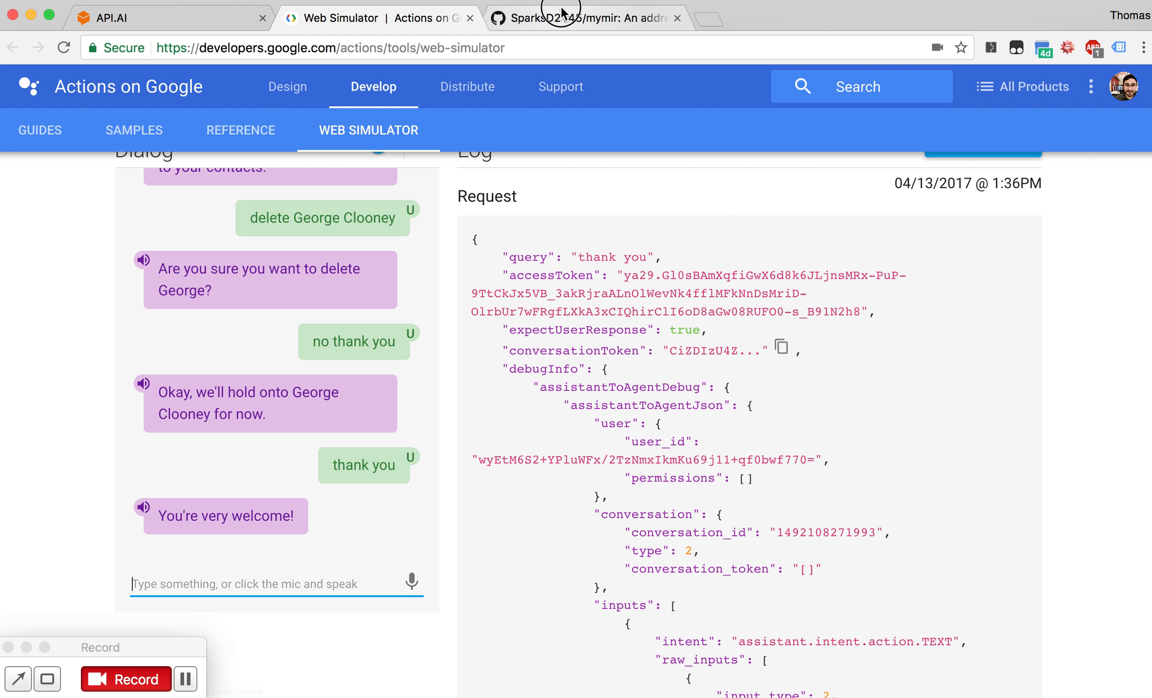
pyautogui.click(580, 18)
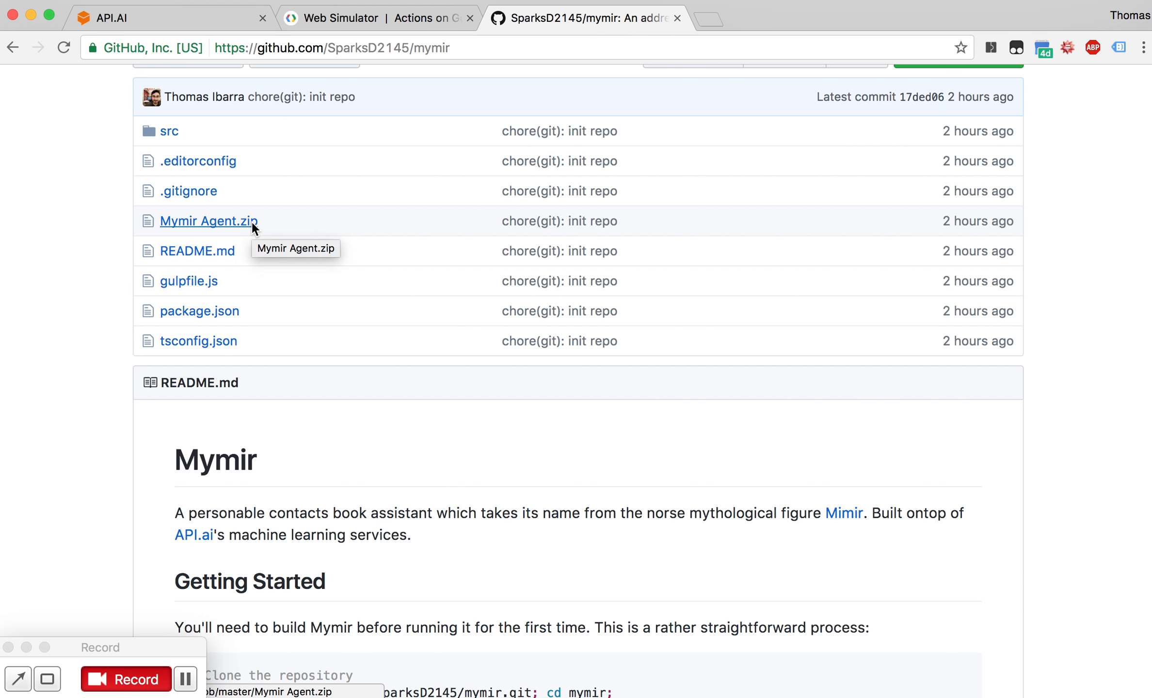
pyautogui.moveTo(227, 230)
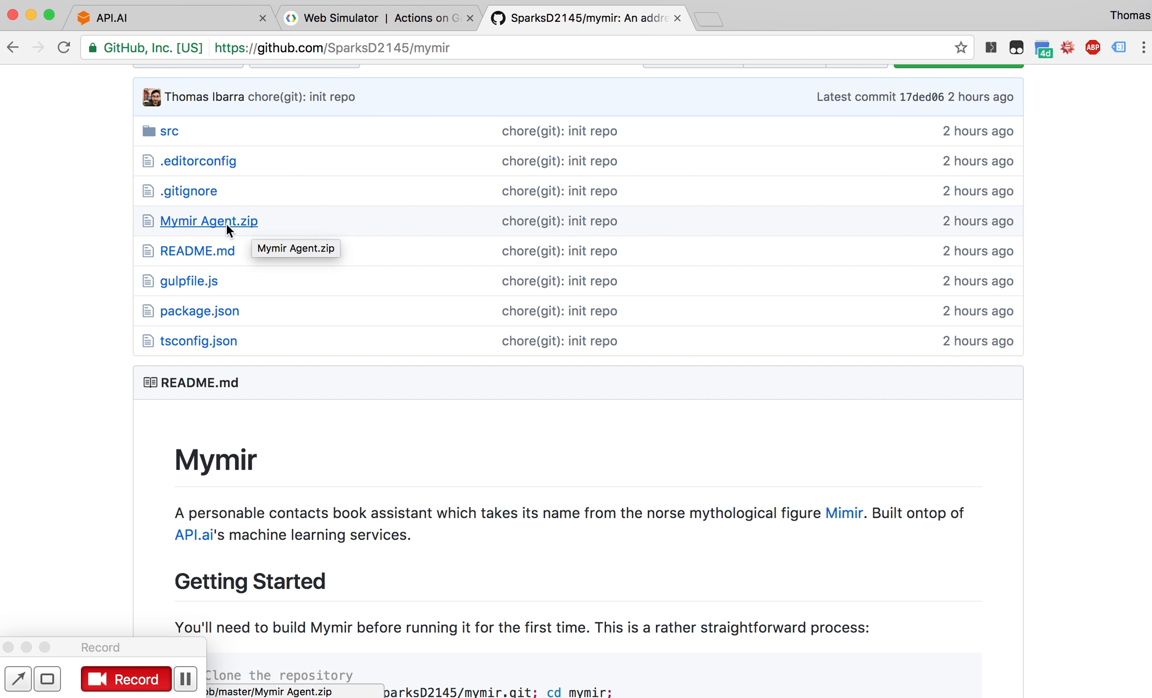
pyautogui.moveTo(246, 241)
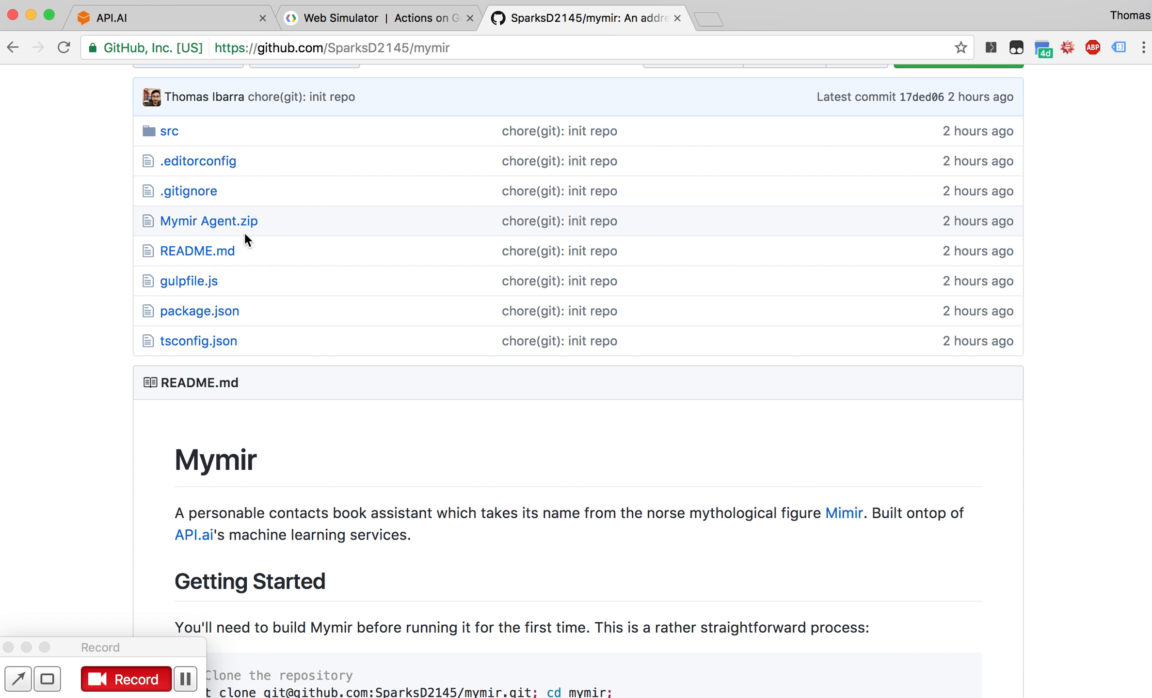
pyautogui.moveTo(186, 353)
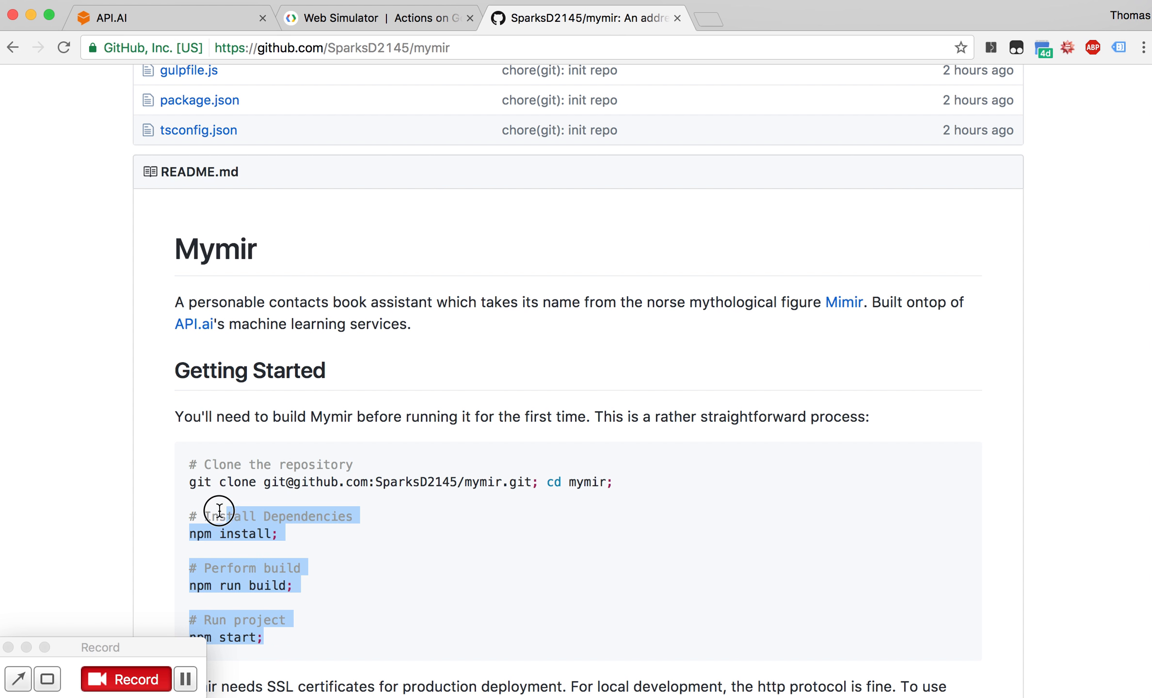
# - Scroll the mymir repo page down to the README's Getting Started build commands
pyautogui.scroll(-3)
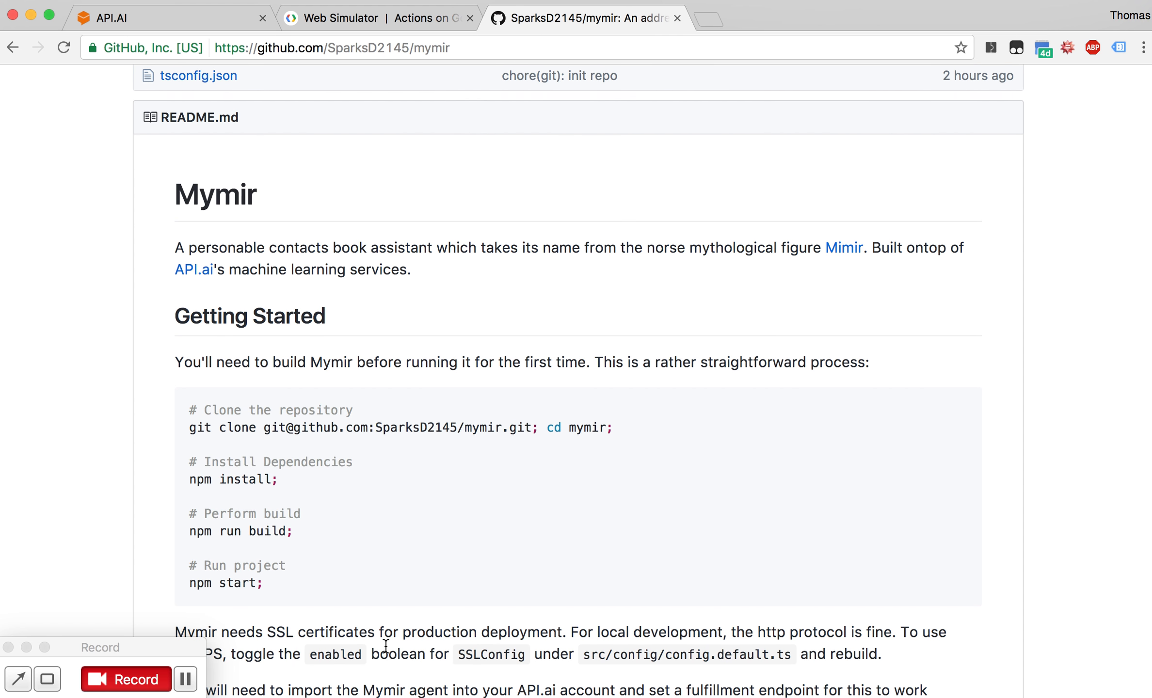